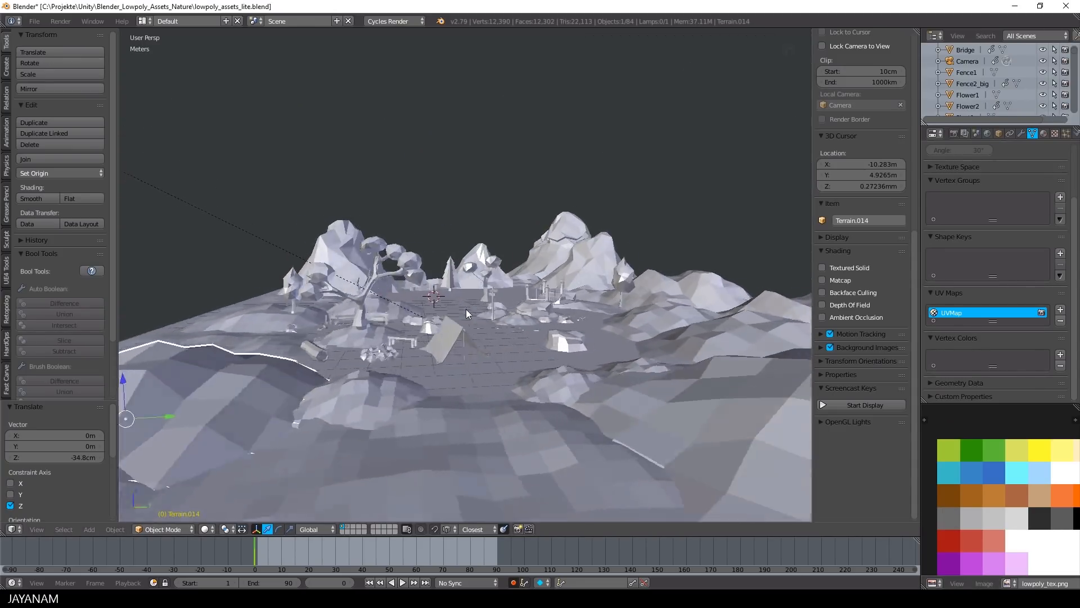
# - Show the camera view in Material shading, preview it fully Rendered, then return to Material shading
pyautogui.click(206, 529)
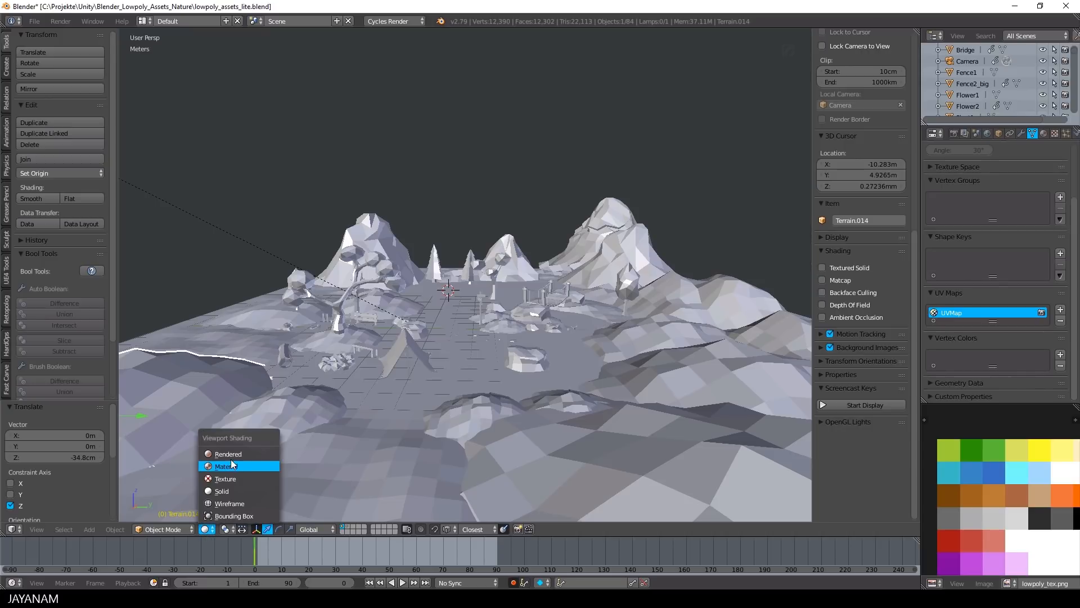
pyautogui.click(224, 466)
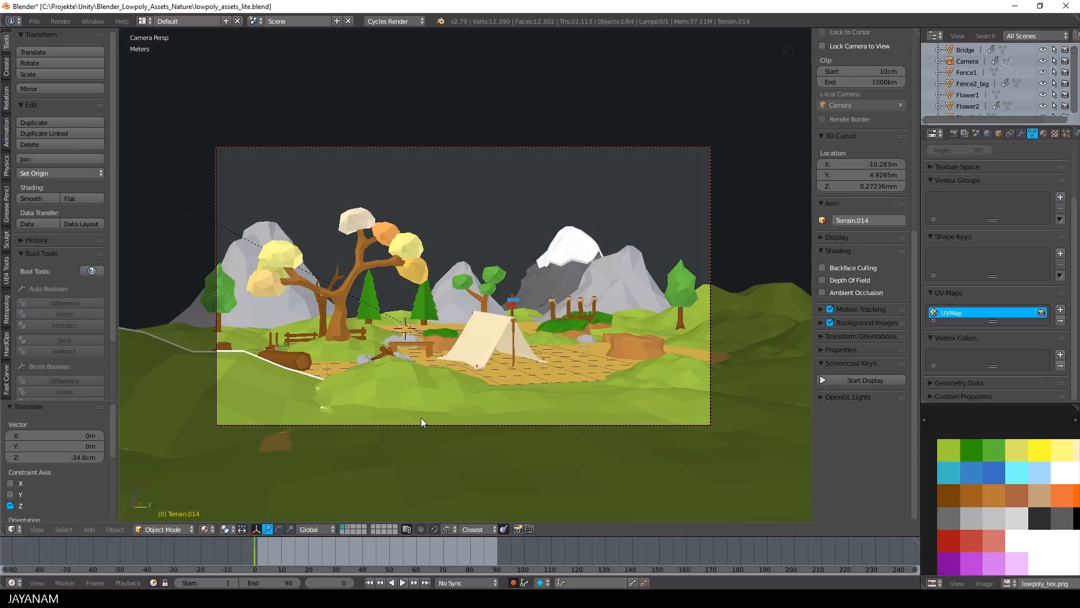
pyautogui.click(206, 529)
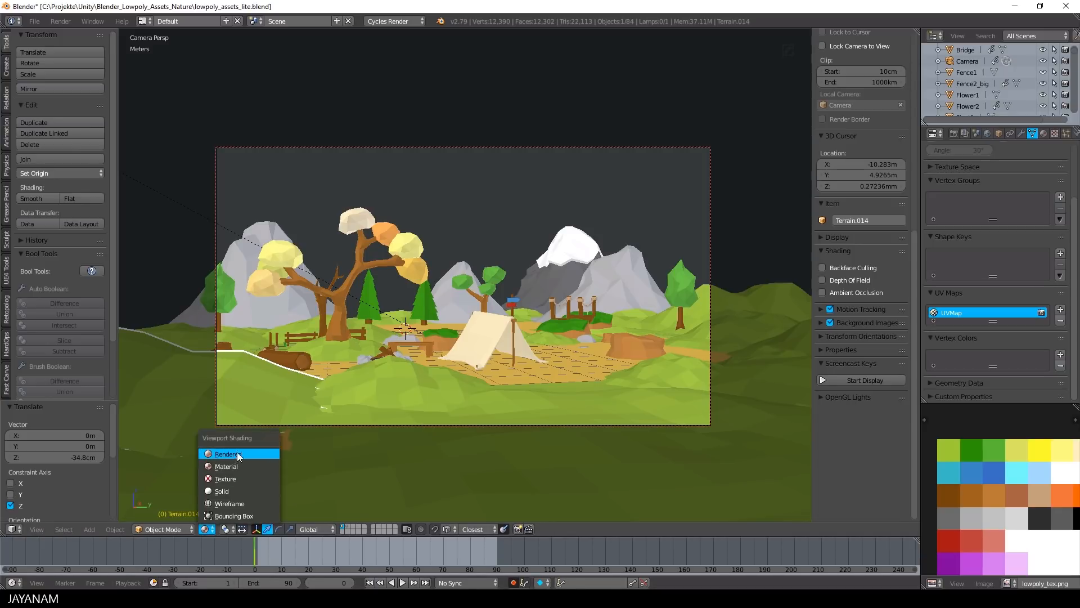
pyautogui.click(228, 453)
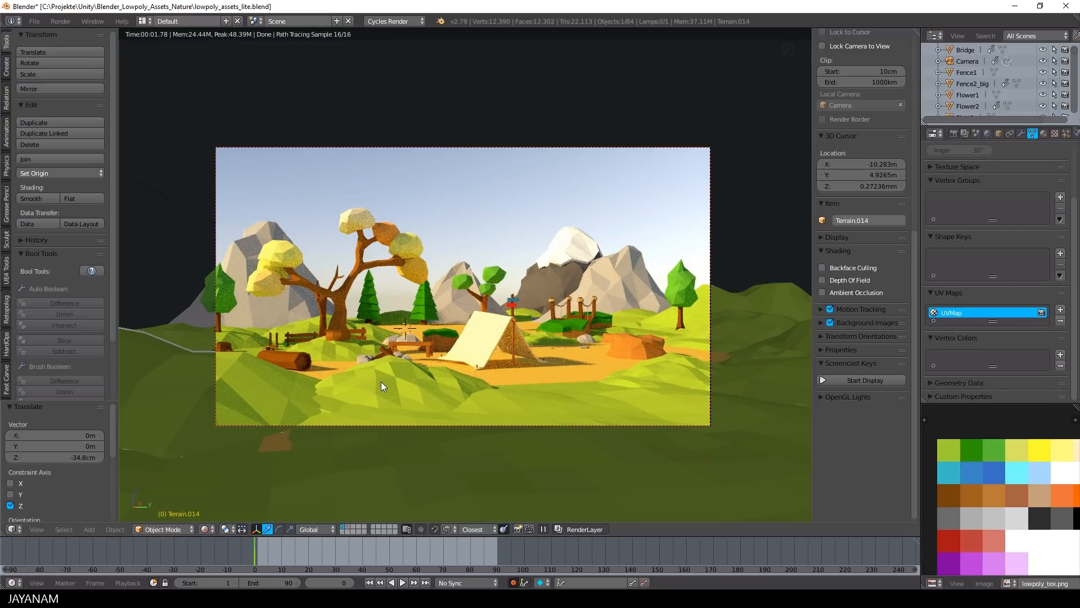
pyautogui.click(207, 529)
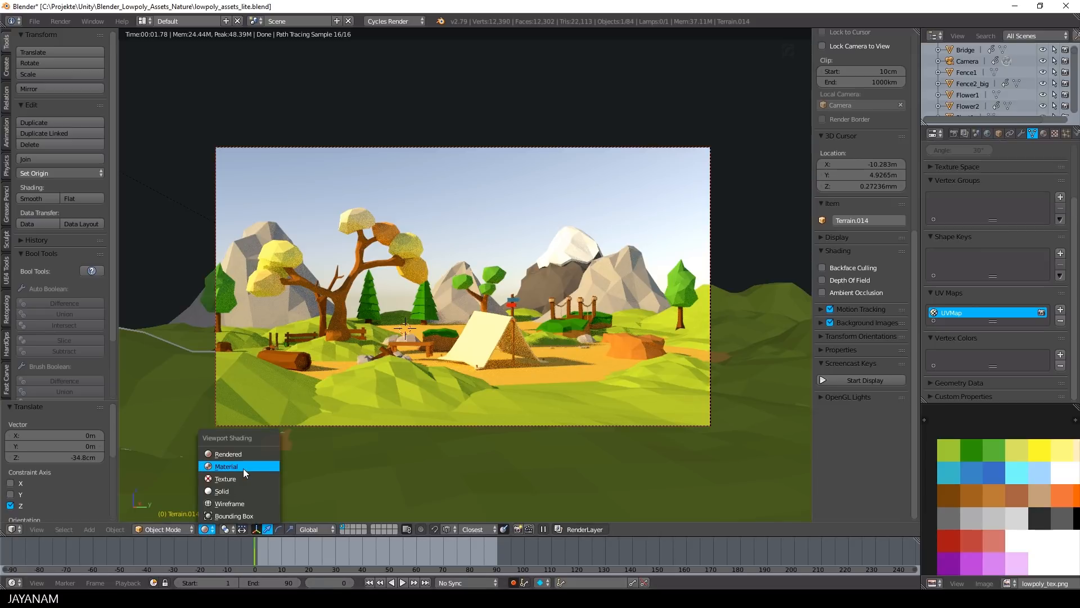
pyautogui.click(37, 21)
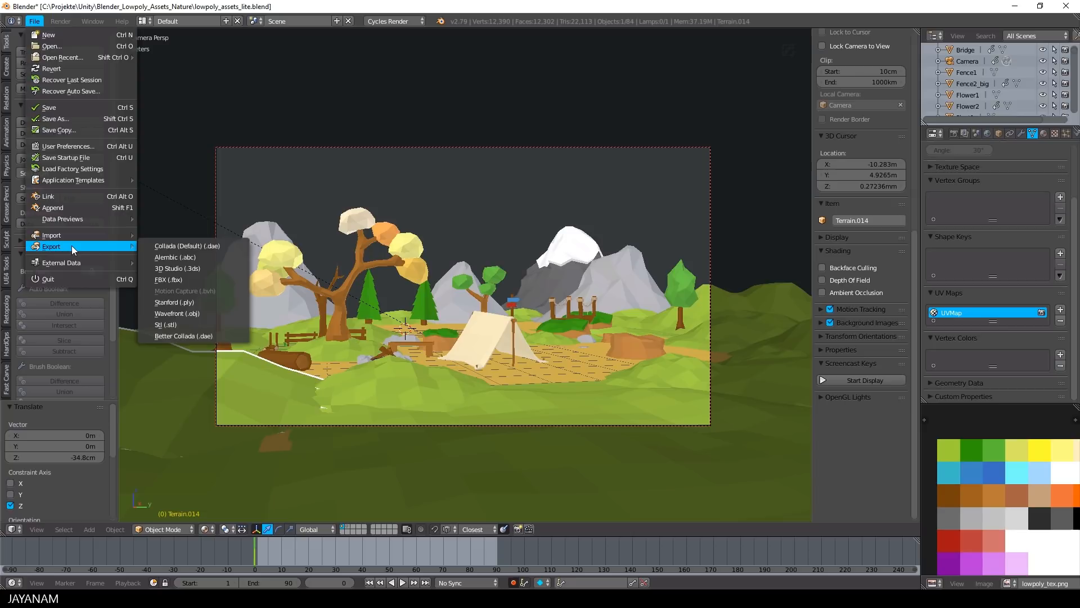
pyautogui.moveTo(184, 336)
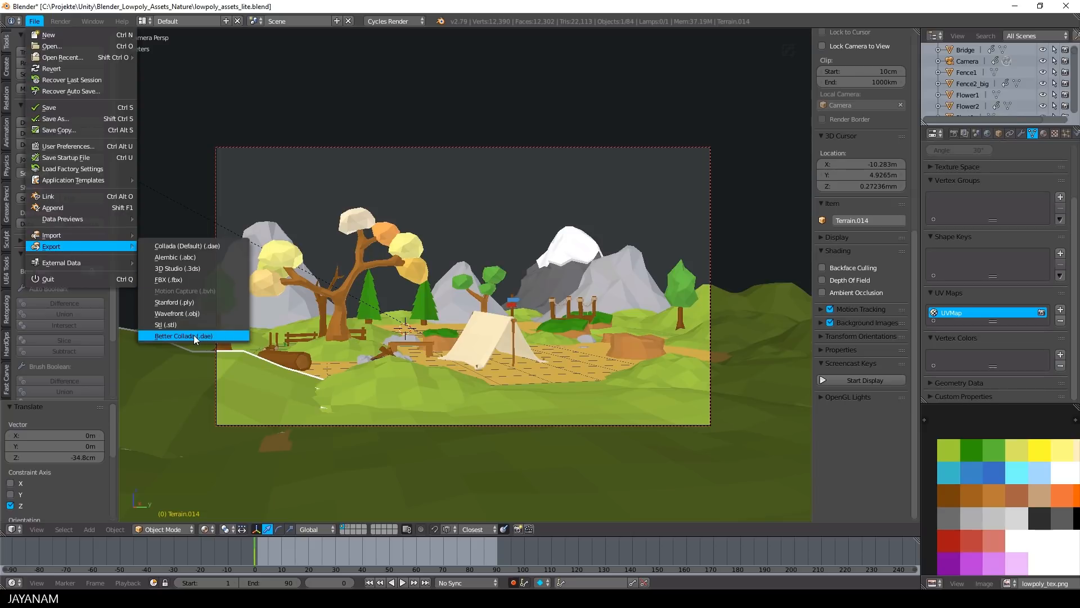
pyautogui.moveTo(194, 335)
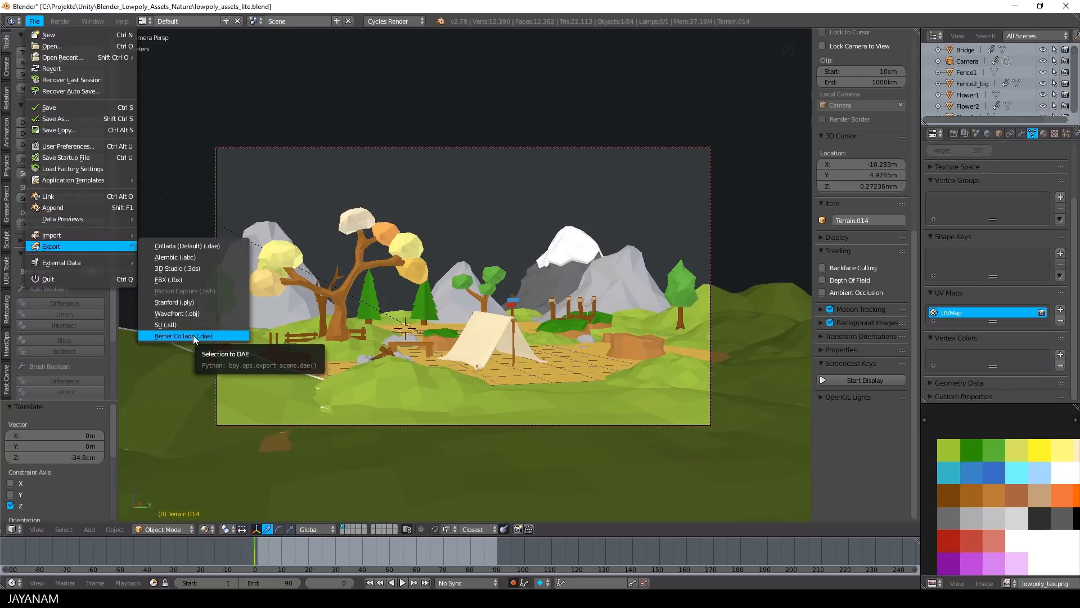
# - Start the Better Collada (.dae) export from the File menu
pyautogui.click(184, 336)
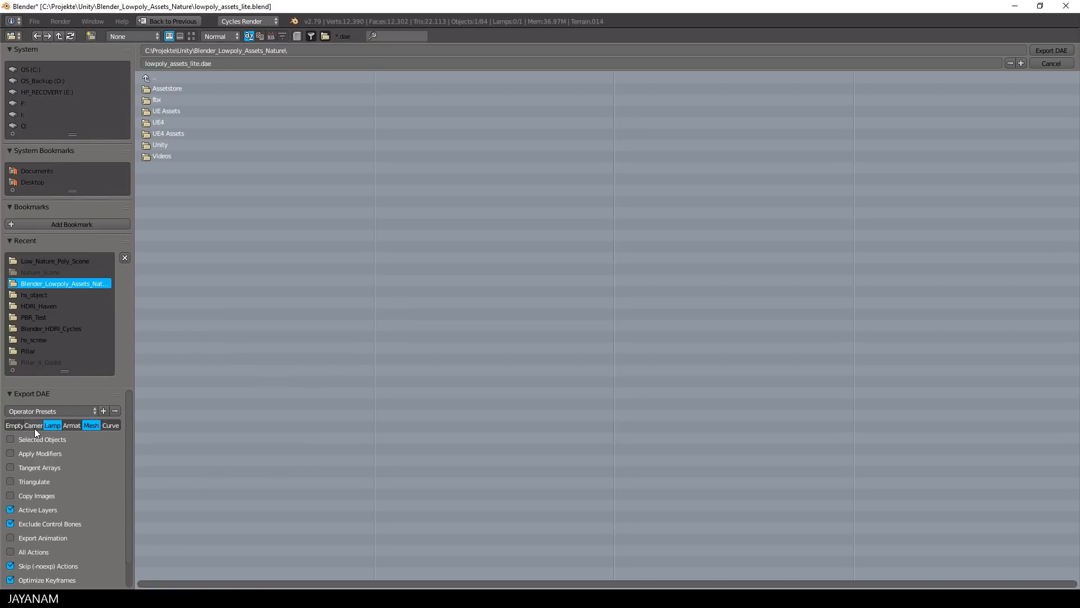
pyautogui.moveTo(104, 504)
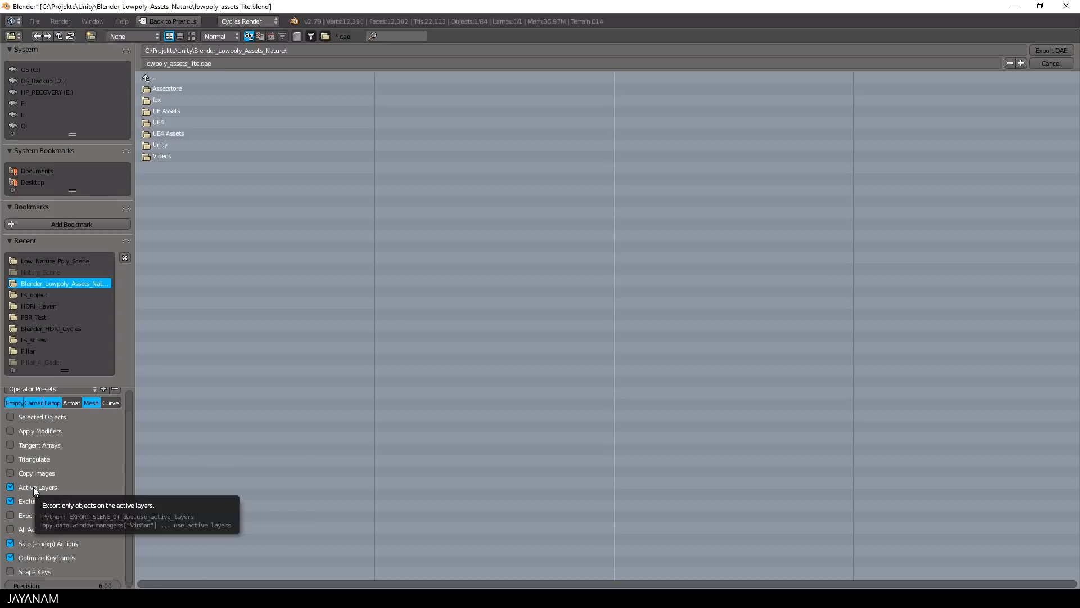
# - Export the scene as lowpoly_scene.dae into the Low_Nature_Poly_Scene folder, overwriting the existing file
pyautogui.click(49, 261)
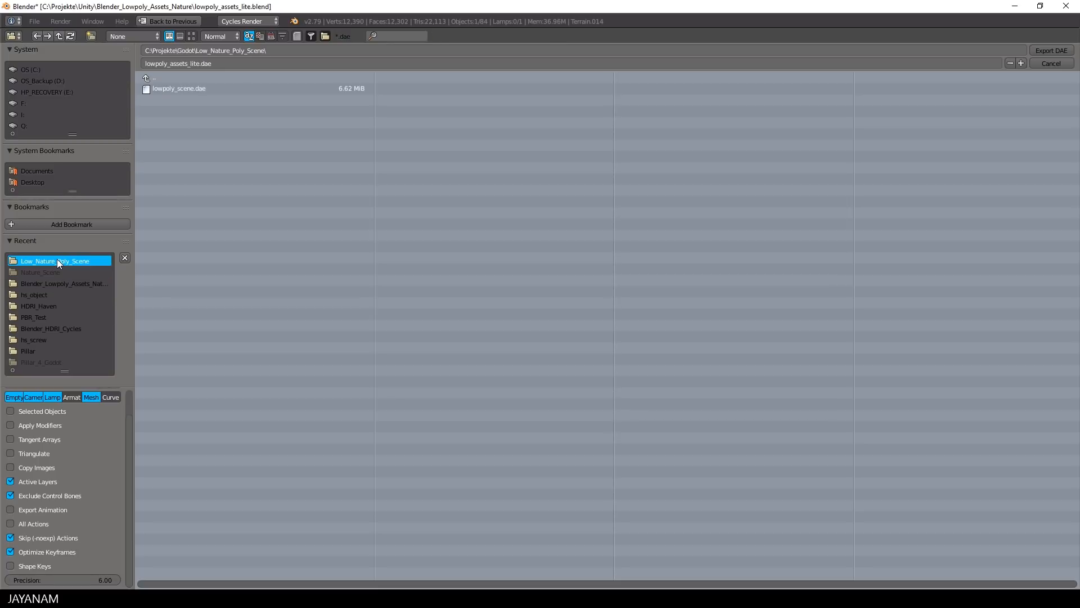
pyautogui.moveTo(51, 269)
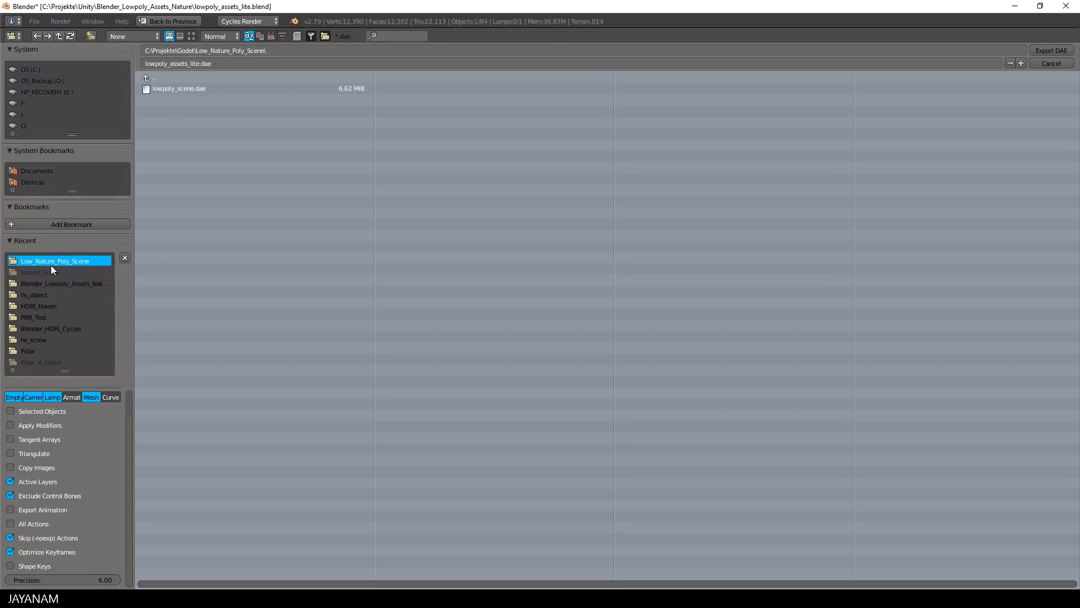
pyautogui.click(179, 89)
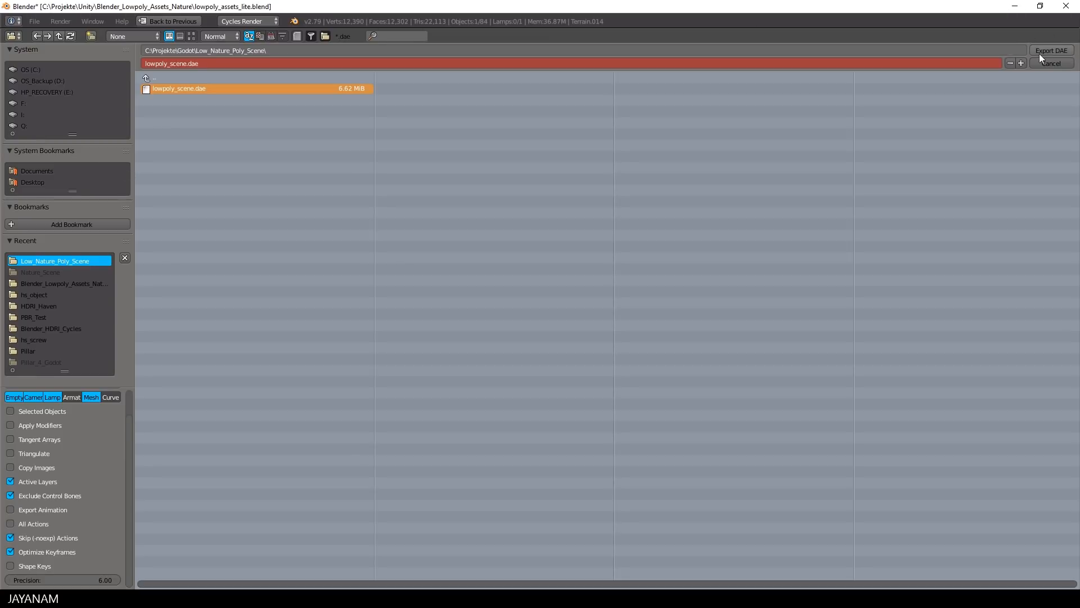
pyautogui.click(1051, 50)
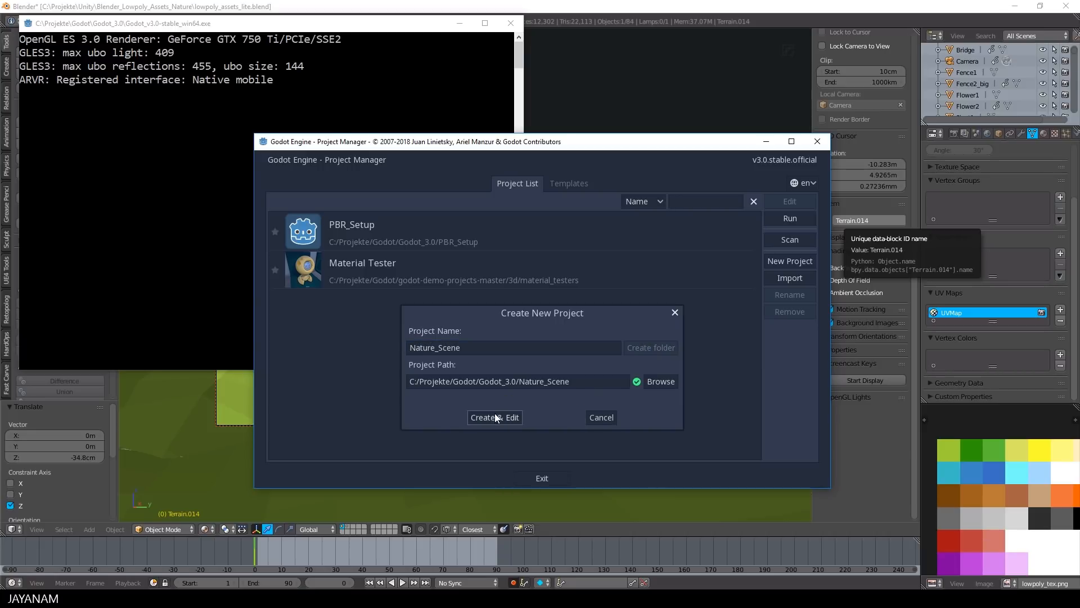
# - Create the Nature_Scene project and open it in the editor
pyautogui.click(494, 417)
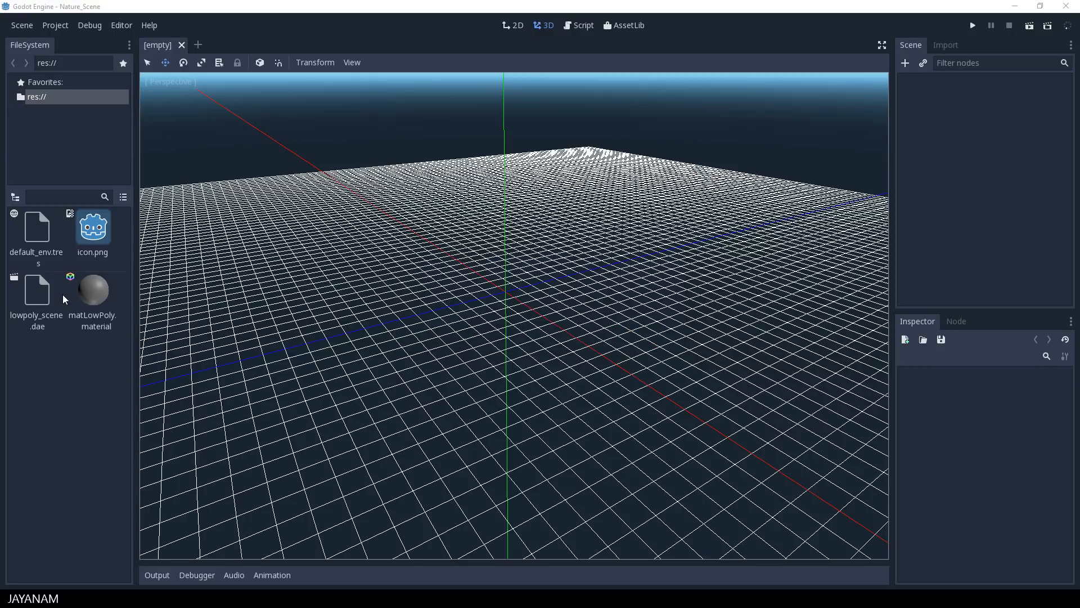
# - Bring lowpoly_tex.png into the project files beside the DAE and its material
pyautogui.click(93, 290)
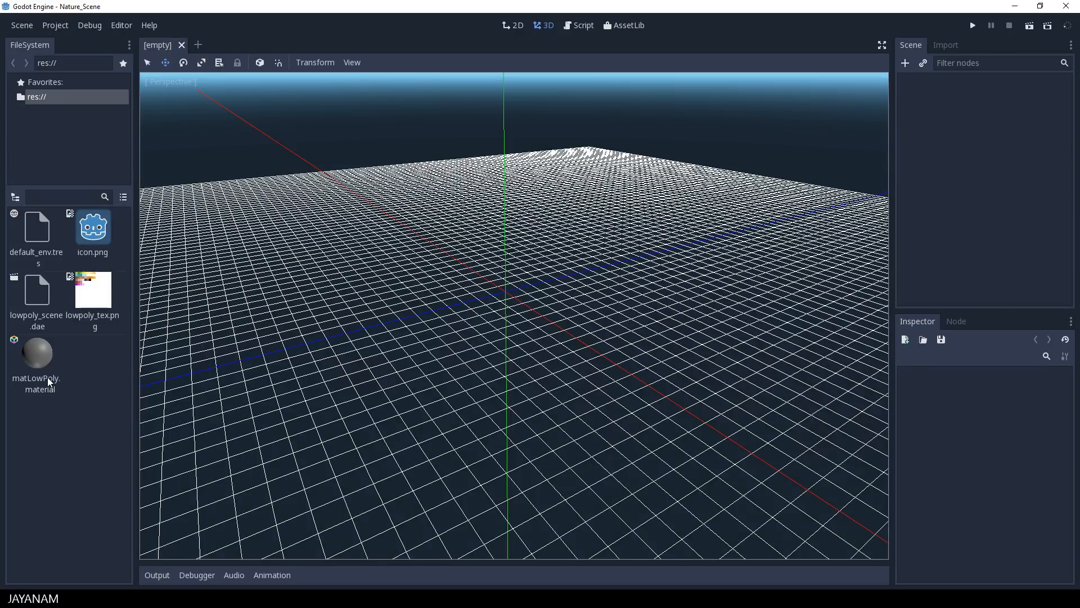
pyautogui.moveTo(85, 303)
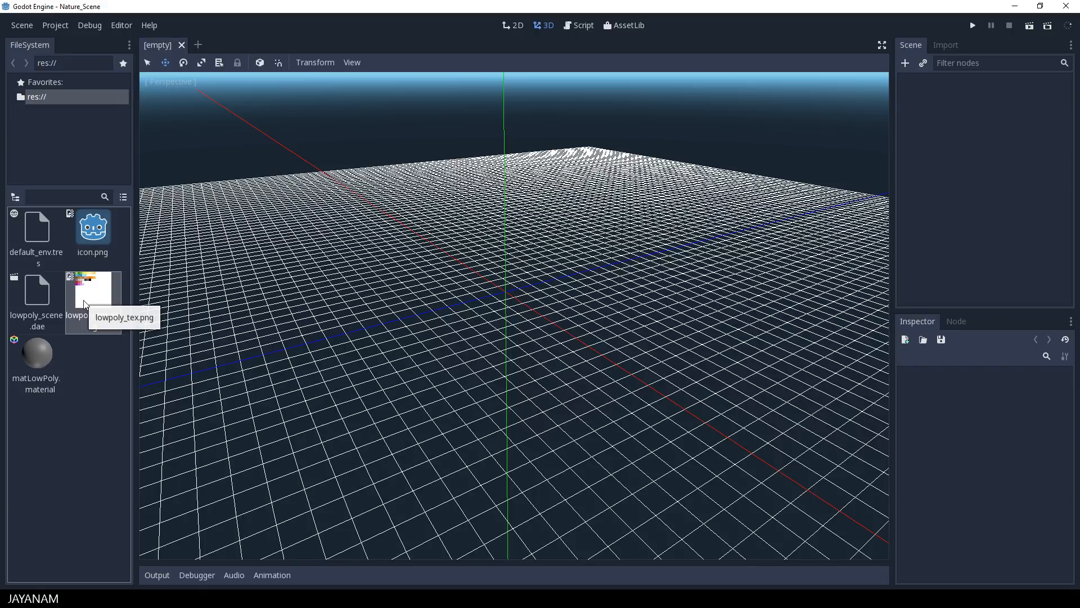
pyautogui.moveTo(33, 300)
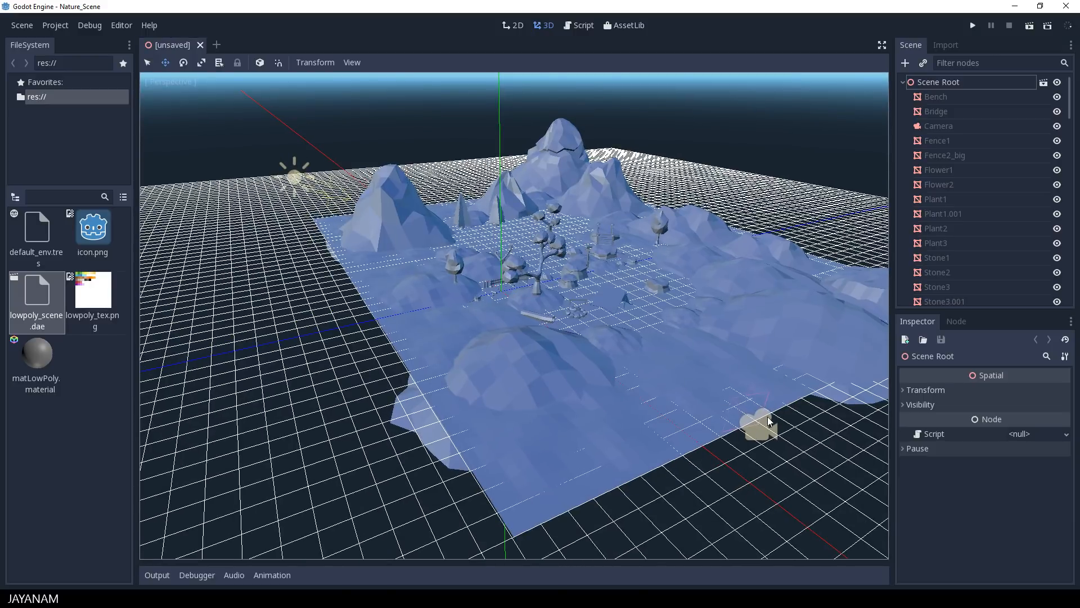
pyautogui.moveTo(947, 127)
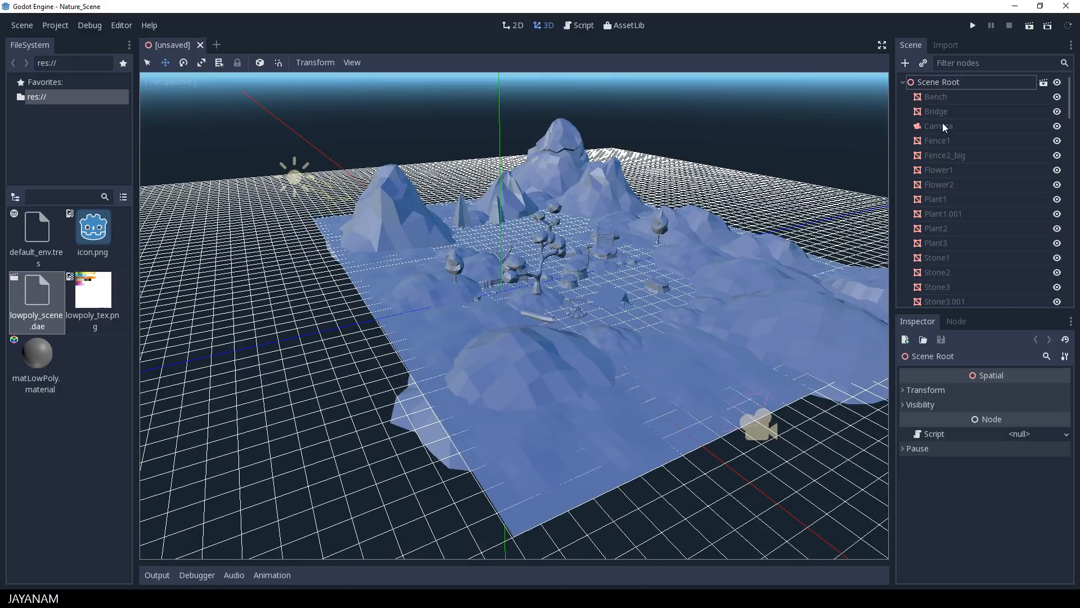
# - Preview the imported lowpoly_scene through its Camera node and select matLowPoly.material
pyautogui.click(938, 125)
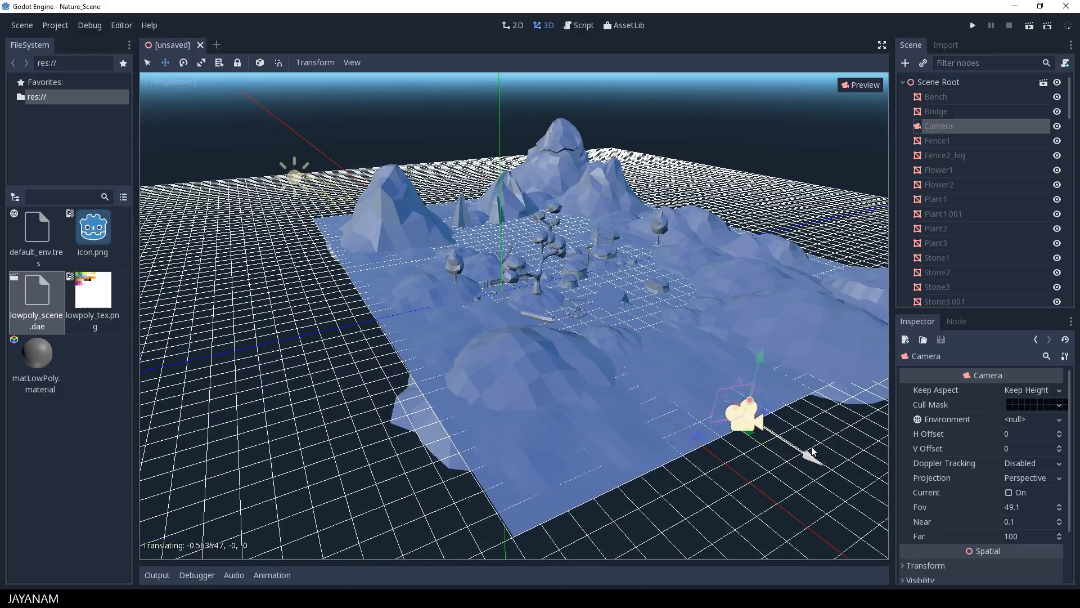
pyautogui.click(861, 85)
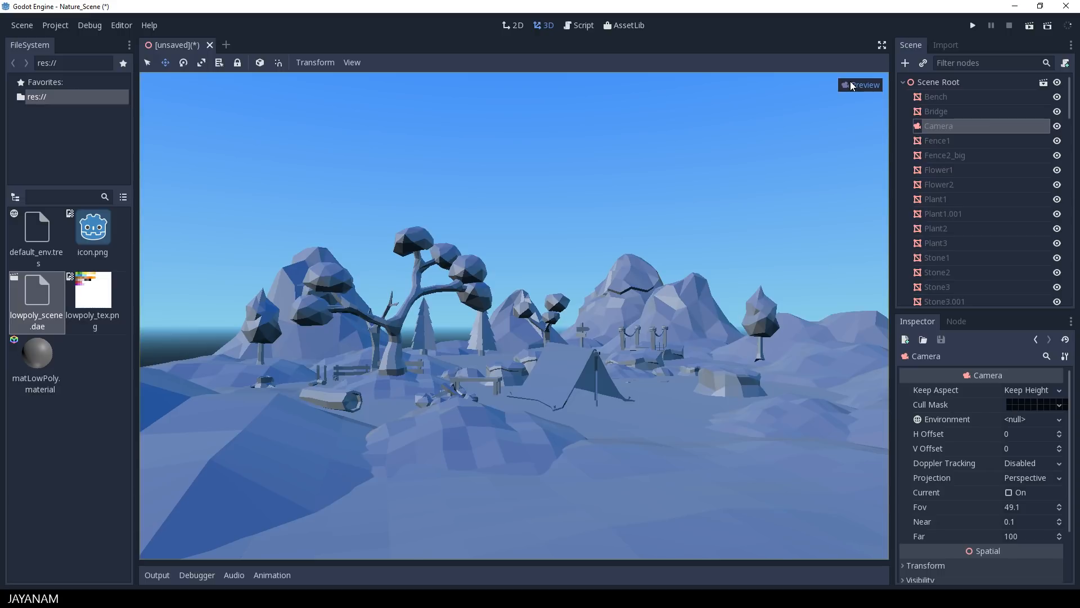
pyautogui.moveTo(172, 309)
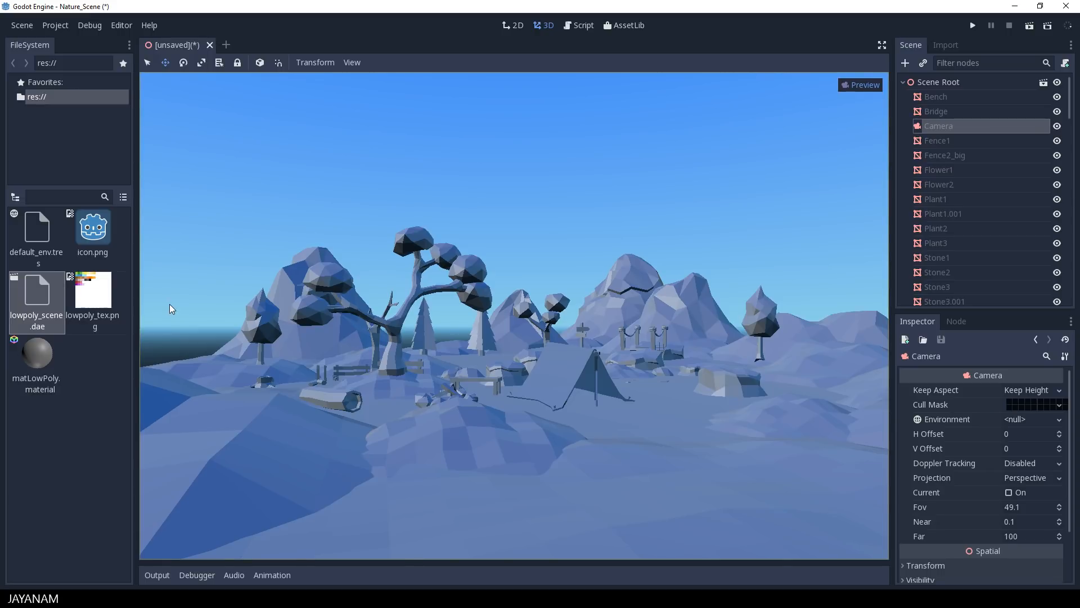
pyautogui.click(36, 355)
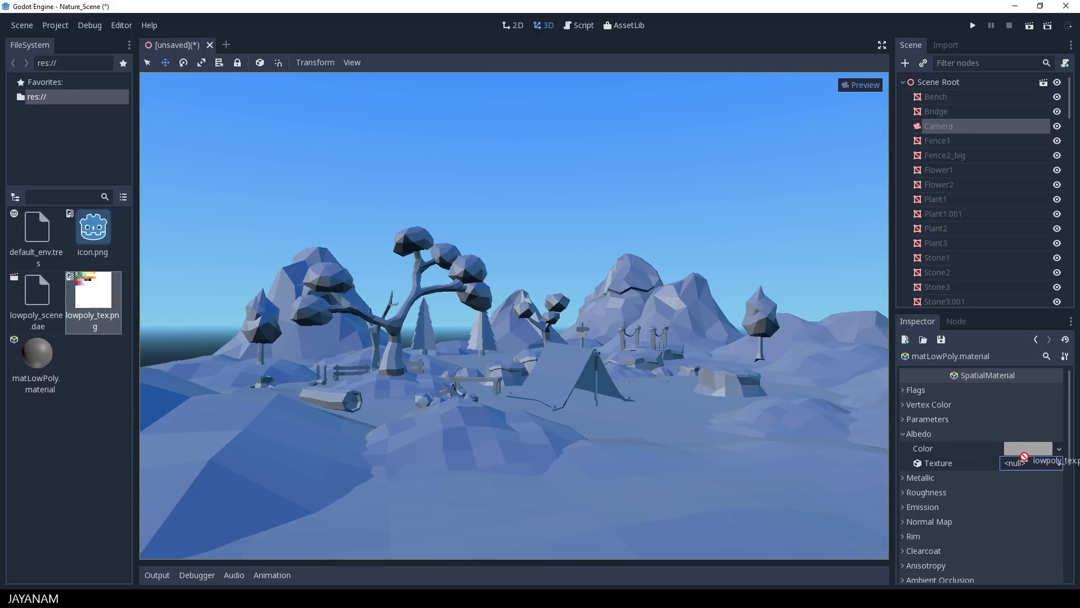
# - Assign lowpoly_tex.png as the albedo texture with a white colour and set metallic/specular to 0
pyautogui.click(1017, 471)
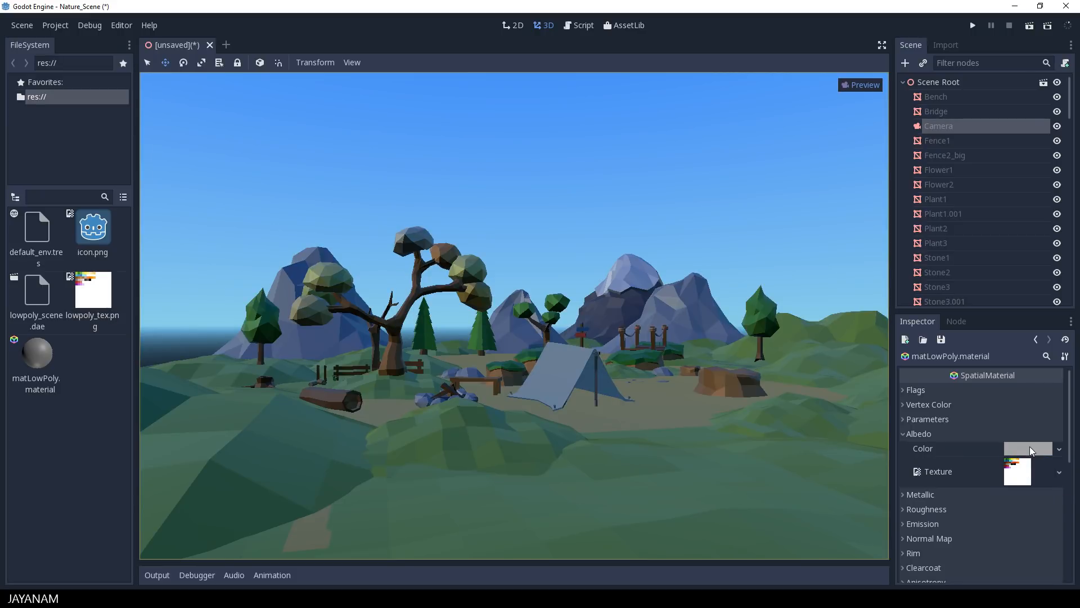
pyautogui.click(1028, 448)
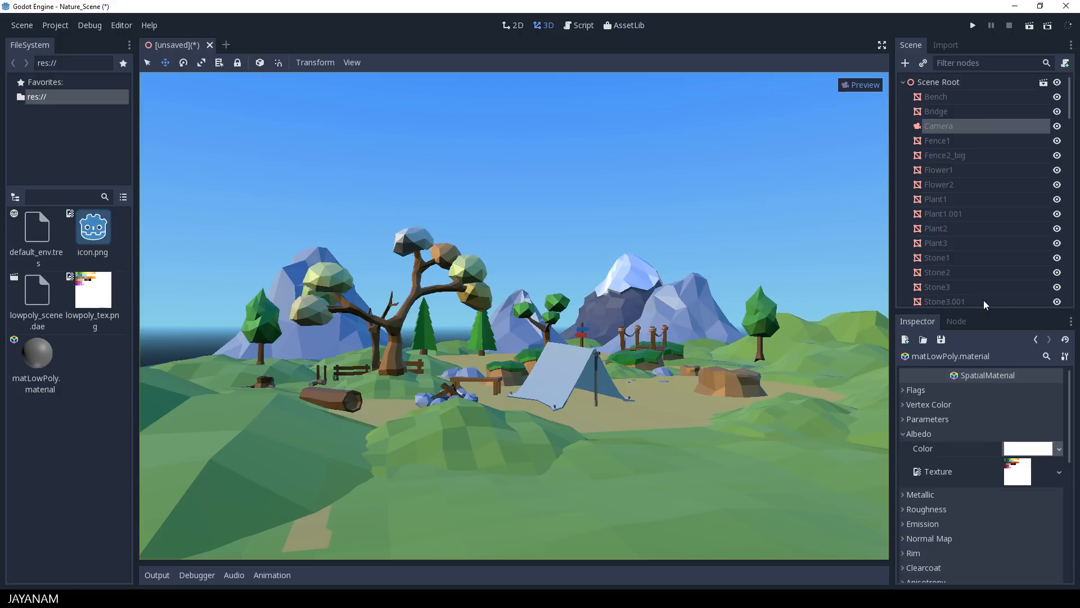
pyautogui.moveTo(983, 302)
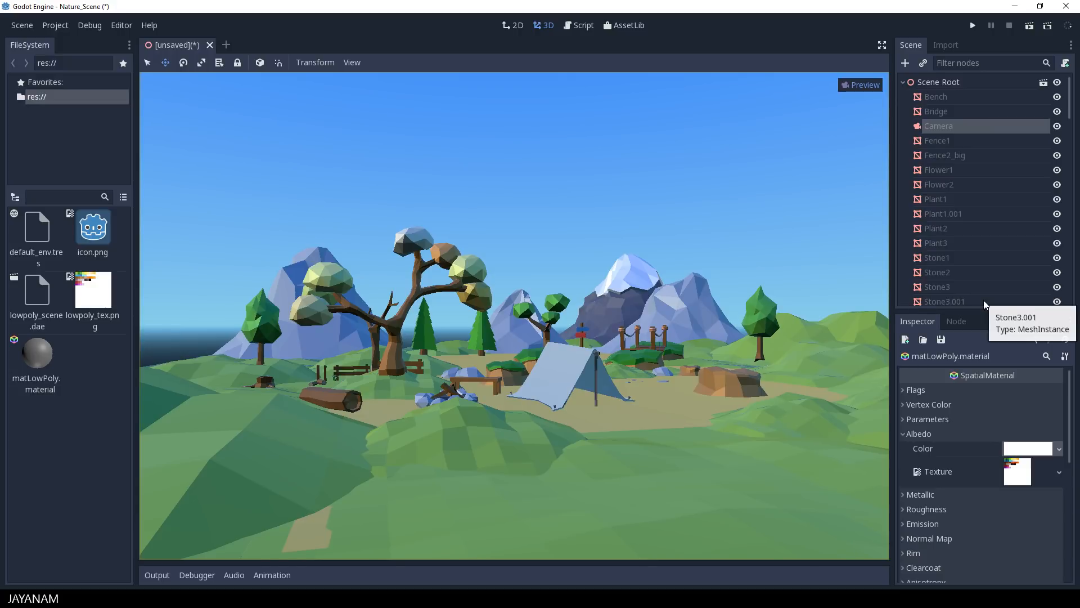
pyautogui.click(920, 494)
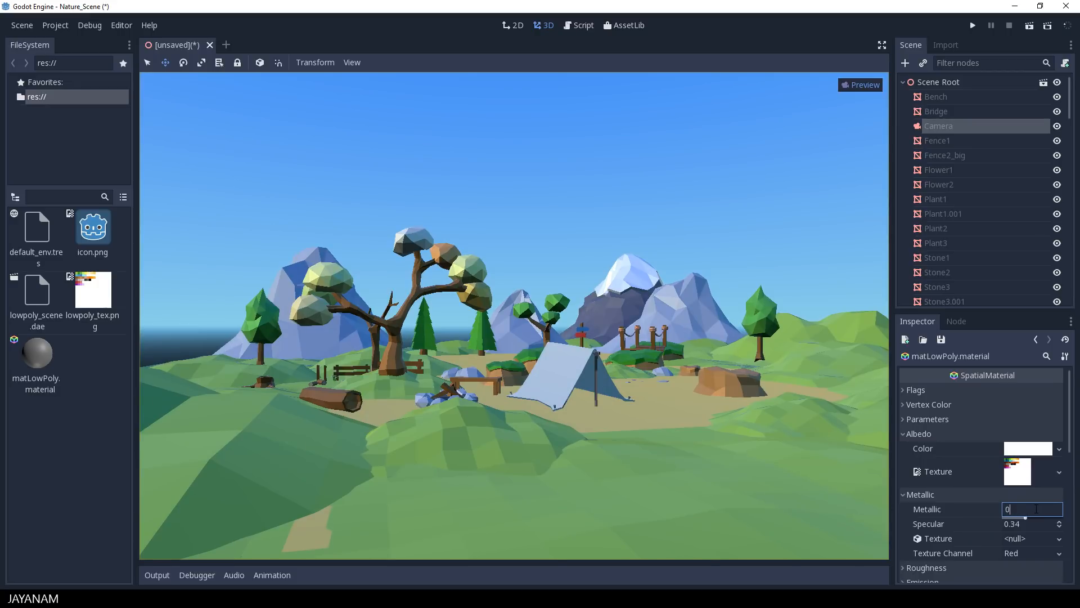
pyautogui.click(1029, 524)
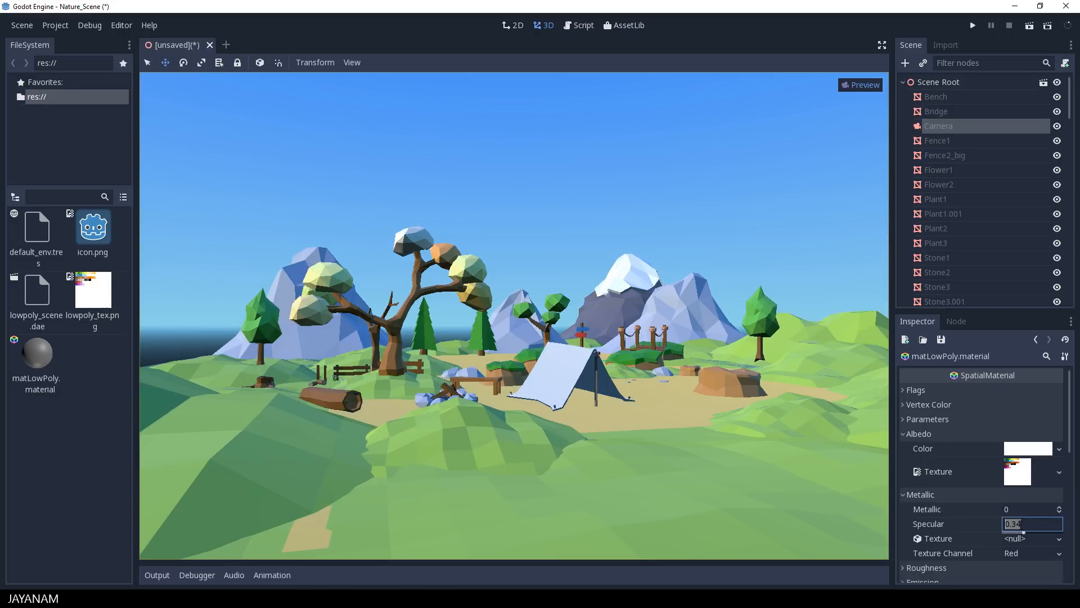
pyautogui.write('0')
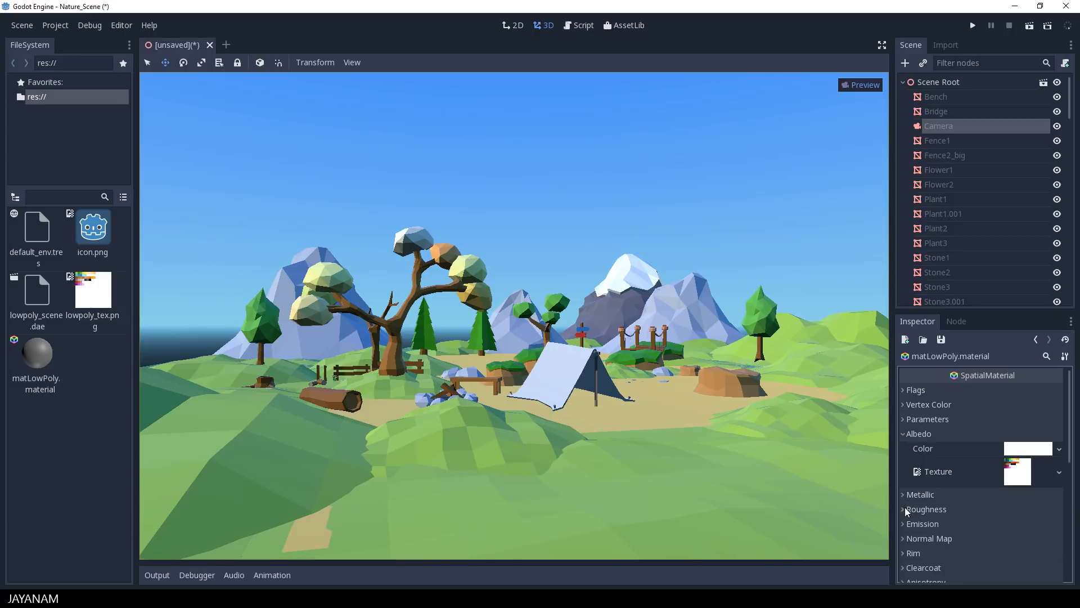
pyautogui.click(903, 509)
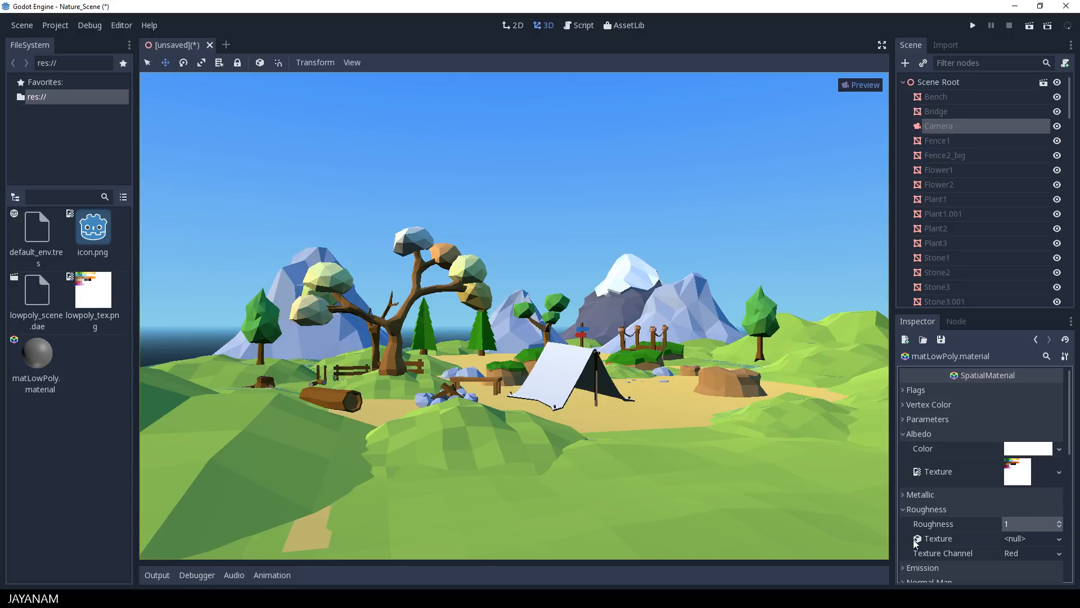
pyautogui.click(926, 508)
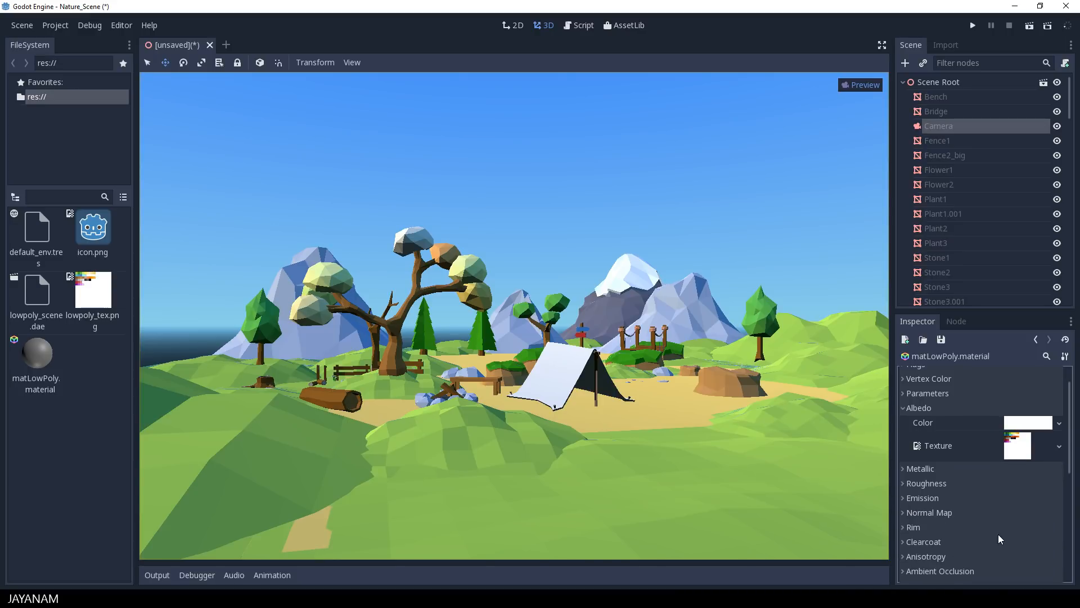
pyautogui.scroll(-3)
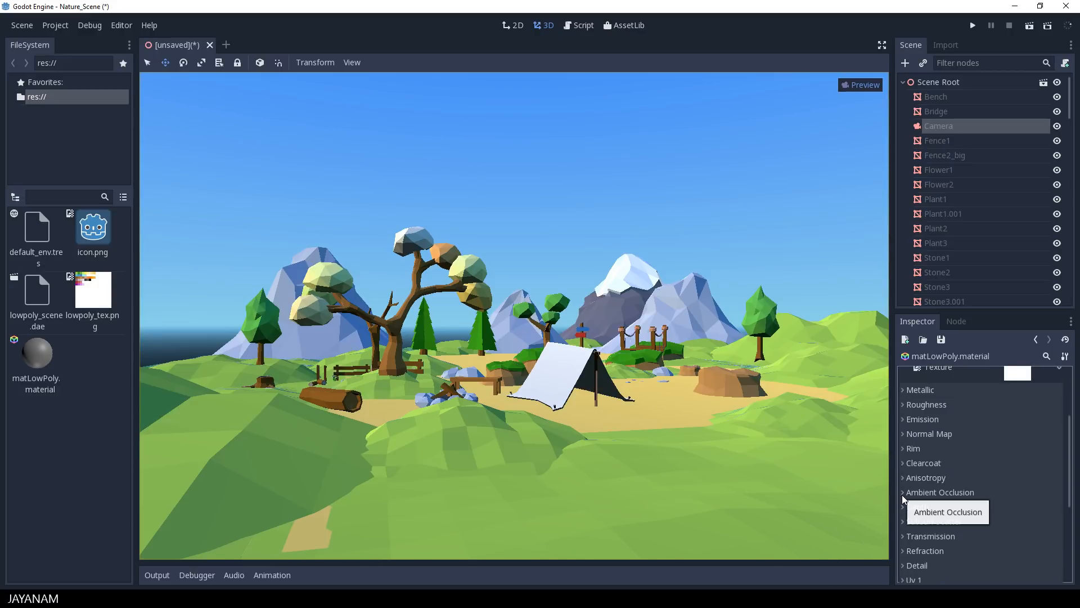
pyautogui.scroll(-3)
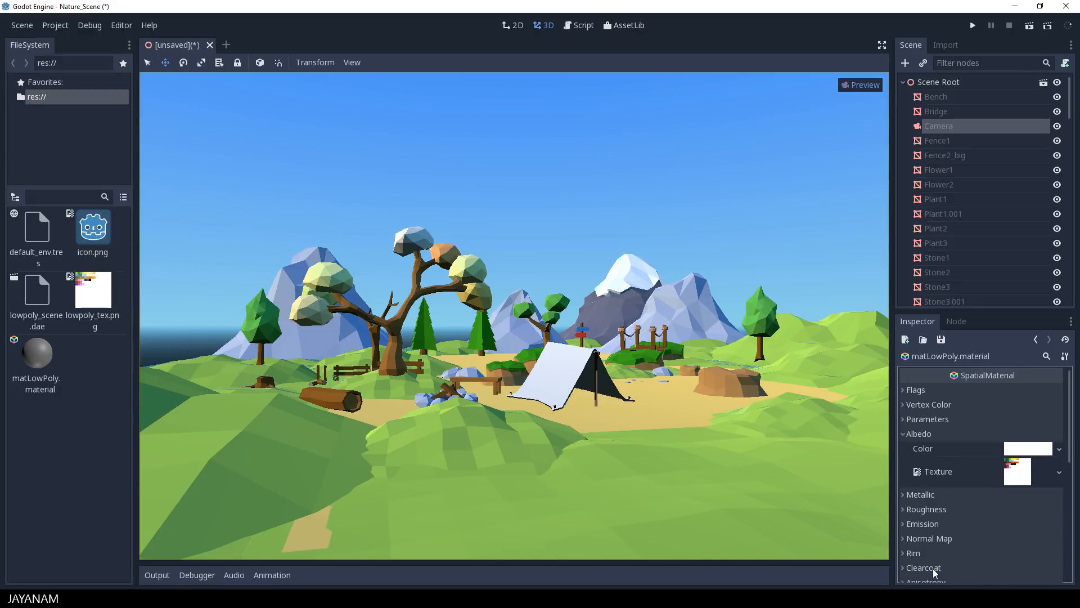
pyautogui.moveTo(984, 183)
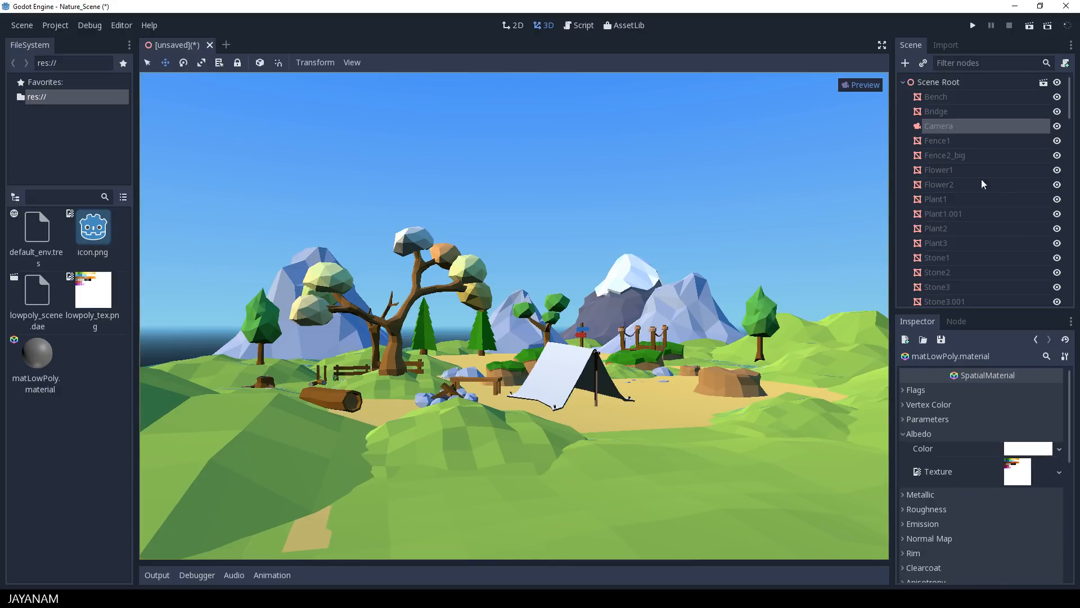
# - Add a WorldEnvironment child node under the Scene Root
pyautogui.click(938, 81)
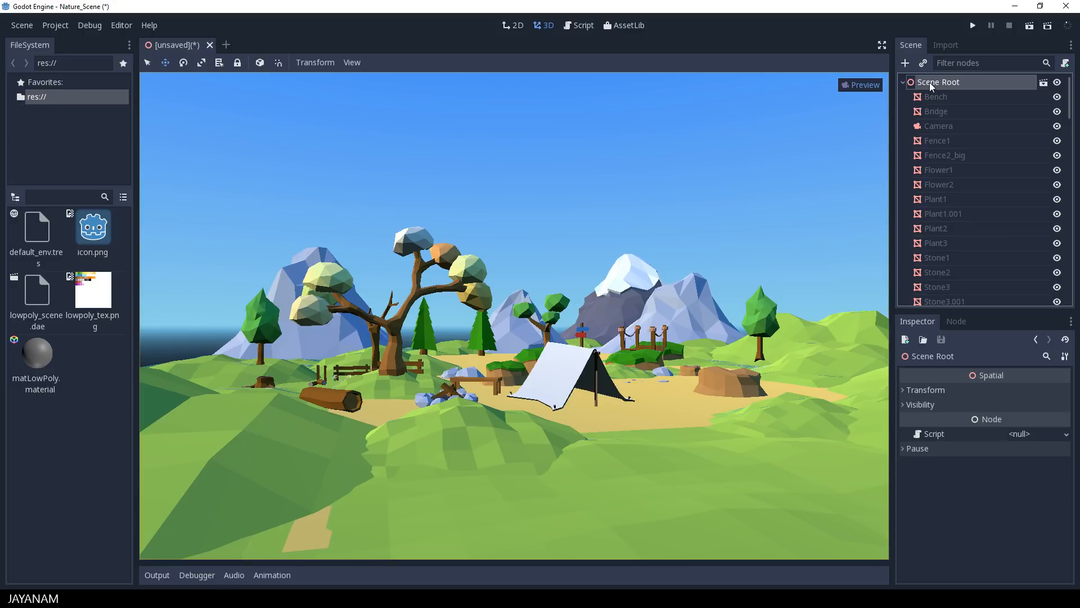
pyautogui.click(905, 62)
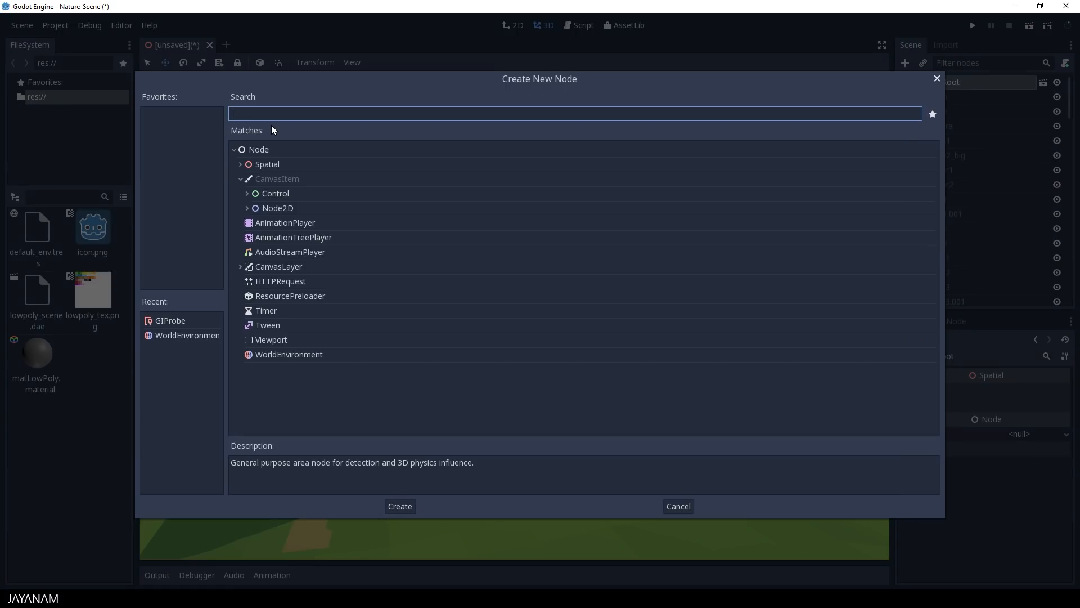
pyautogui.write('wor')
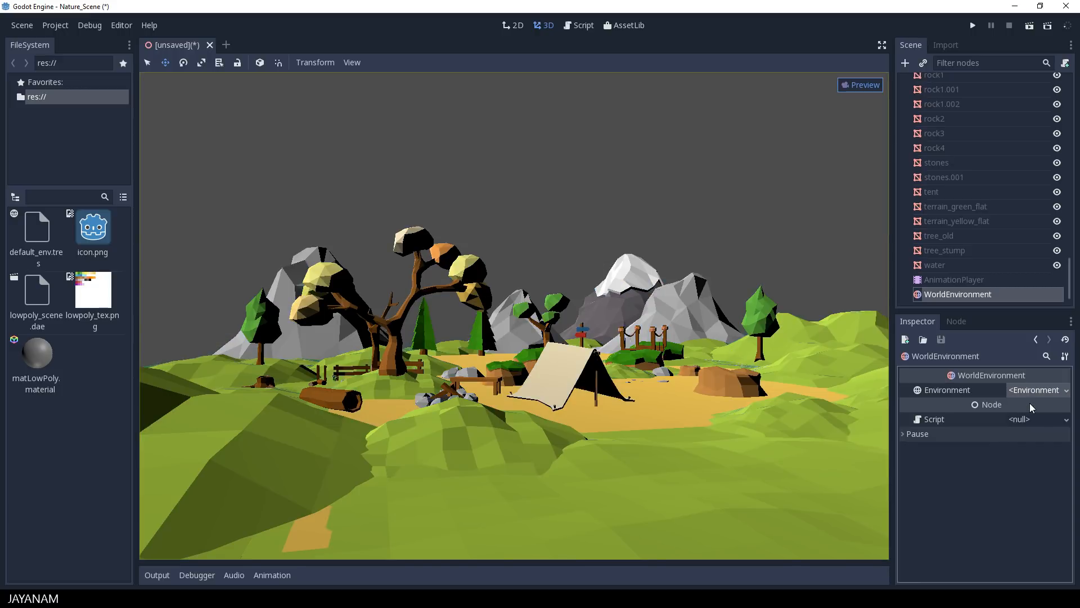
# - Create a new Environment with Sky background mode using a new ProceduralSky
pyautogui.click(1066, 390)
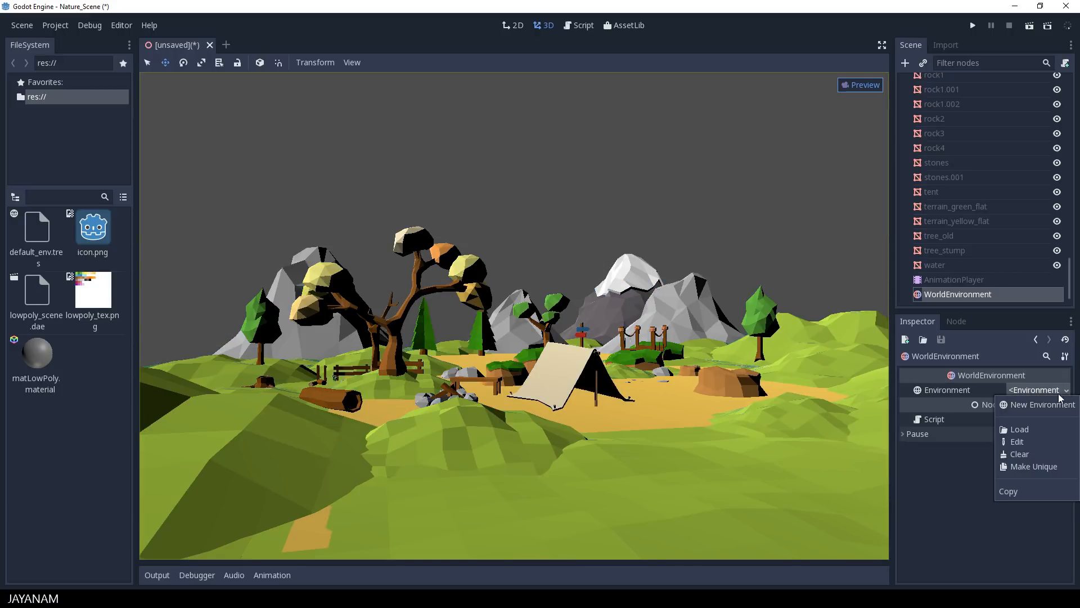
pyautogui.click(1042, 403)
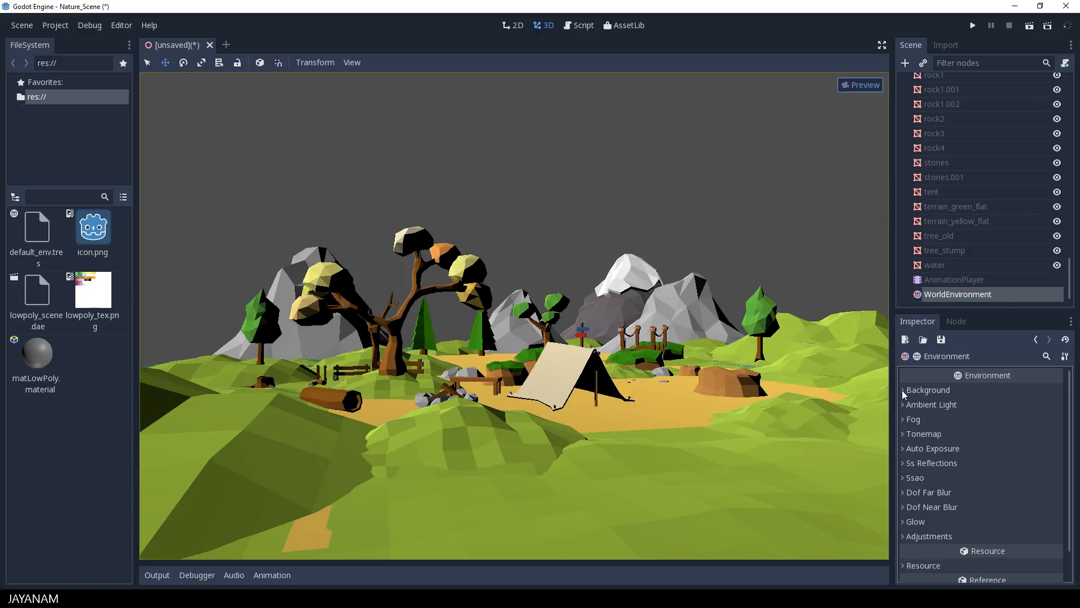
pyautogui.click(927, 389)
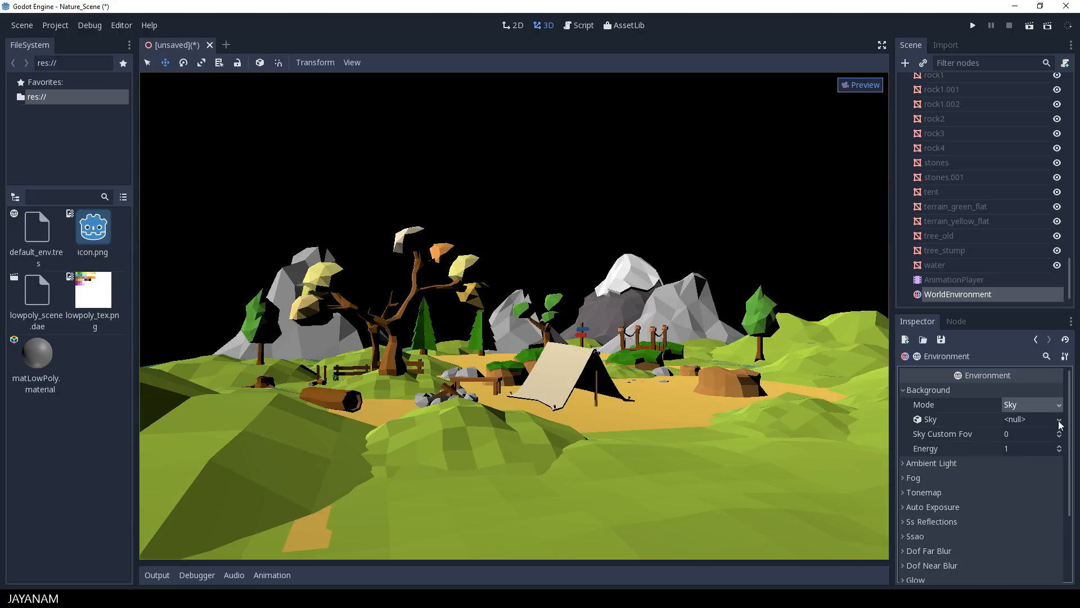
pyautogui.click(1058, 419)
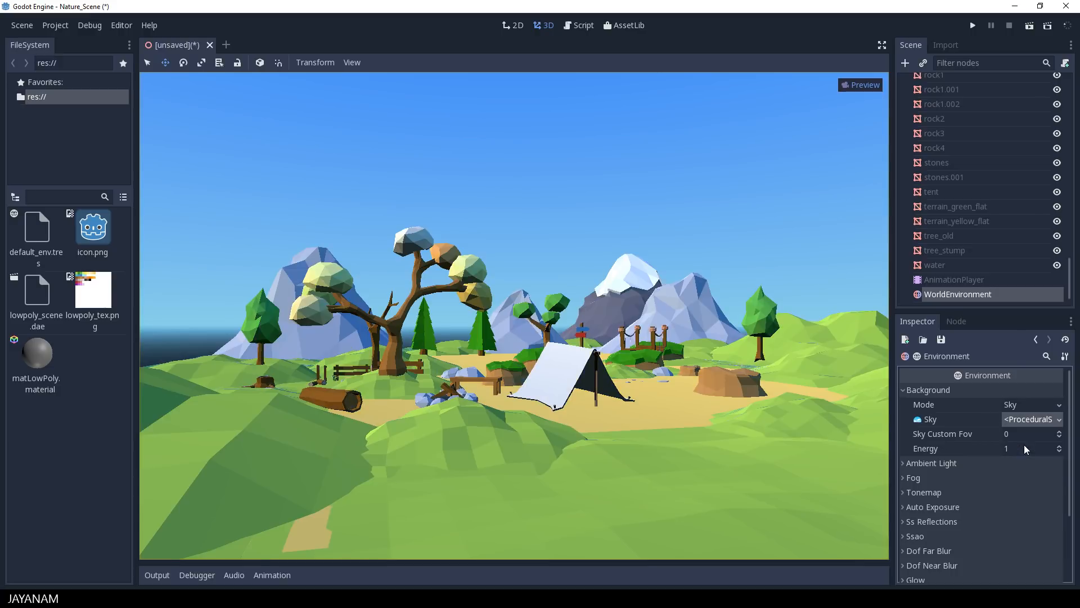
pyautogui.moveTo(931, 463)
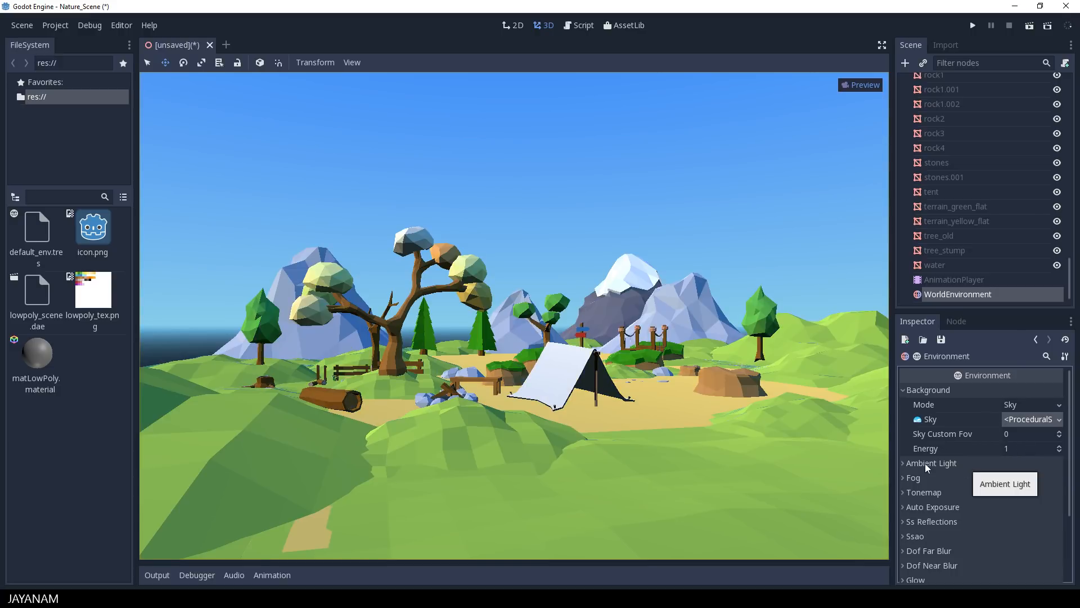
# - Set the environment tonemap to Filmic and enable SSAO with default settings
pyautogui.click(928, 389)
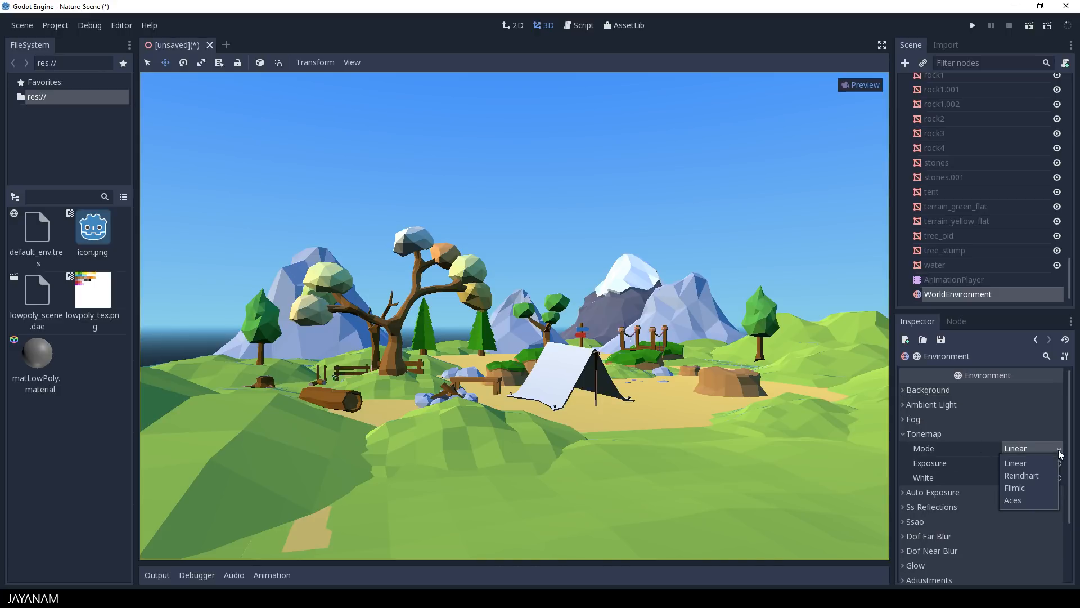
pyautogui.click(1014, 487)
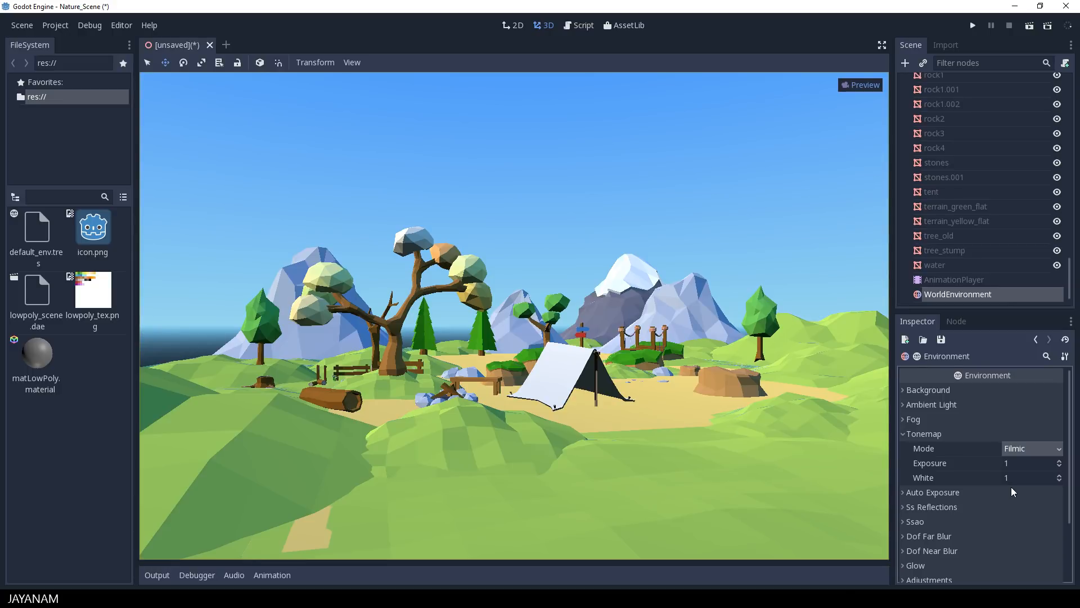
pyautogui.click(904, 434)
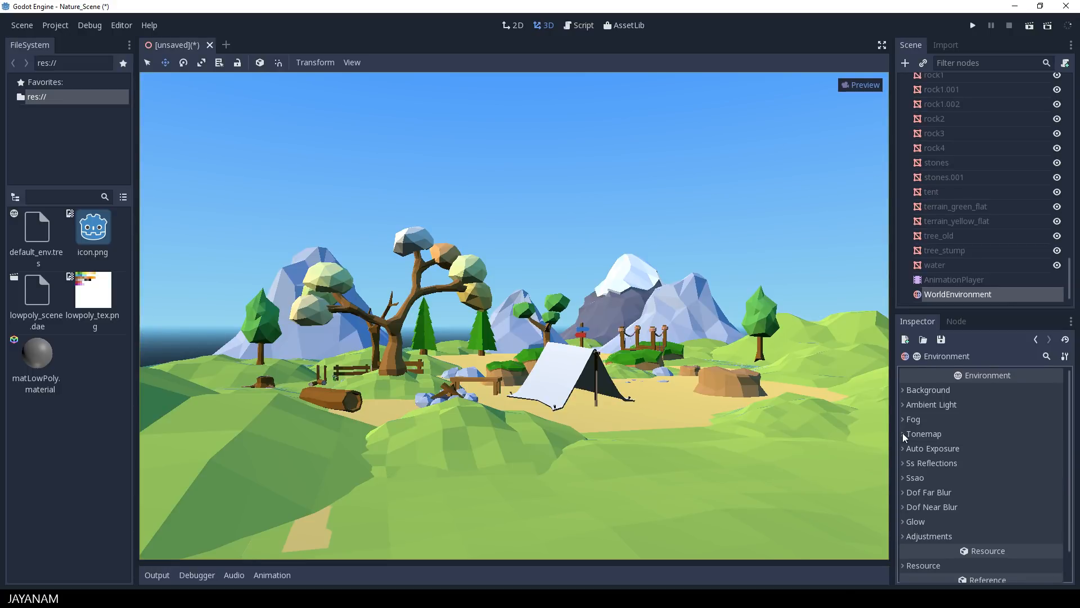
pyautogui.click(915, 477)
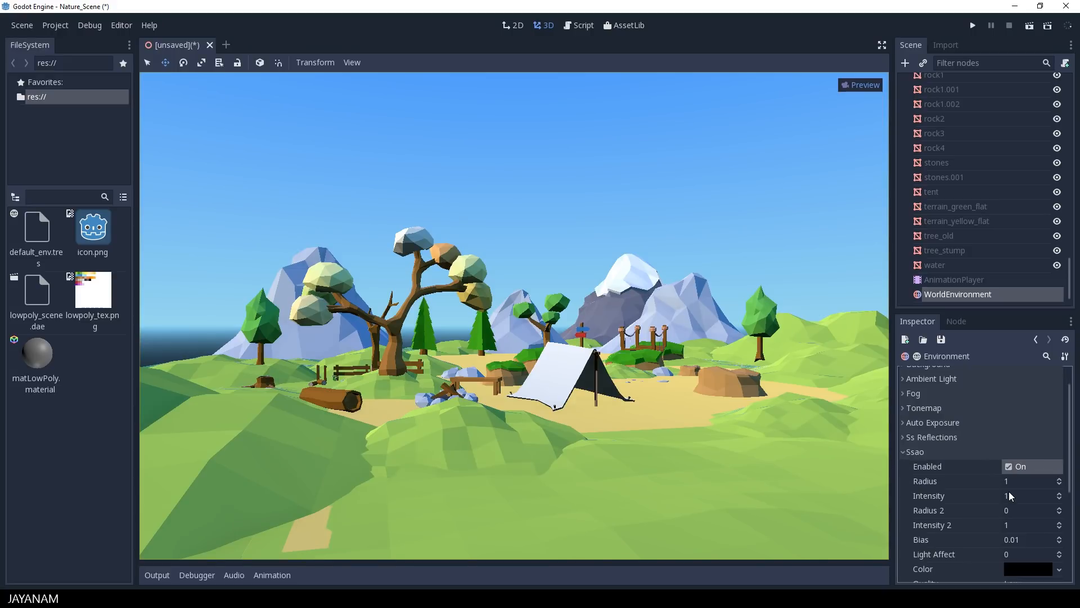
# - Set the SSAO Light Affect to 0.38 in the environment settings
pyautogui.scroll(-3)
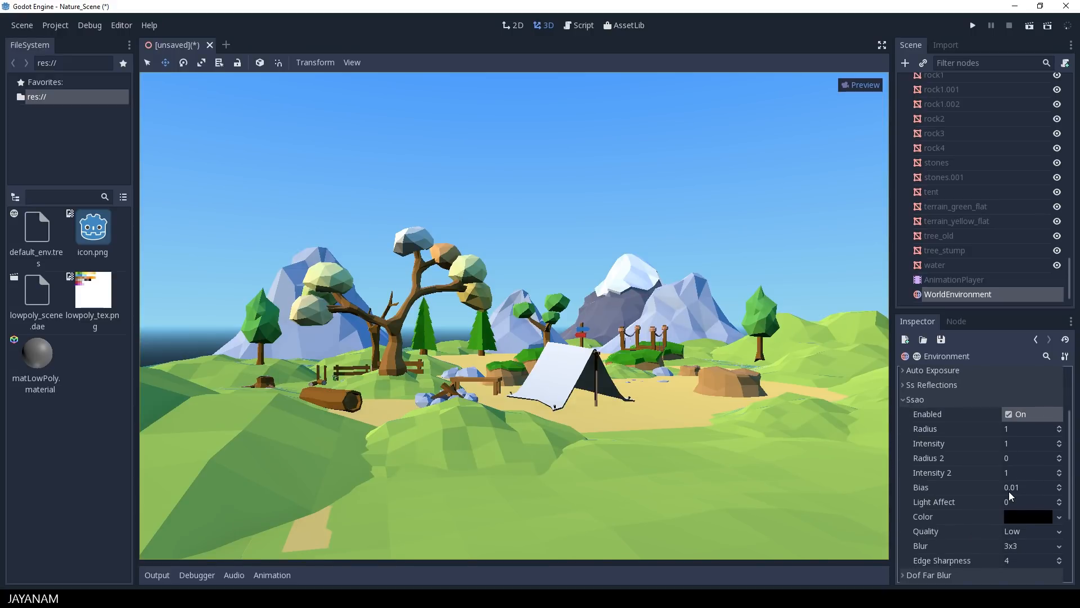
pyautogui.click(1030, 501)
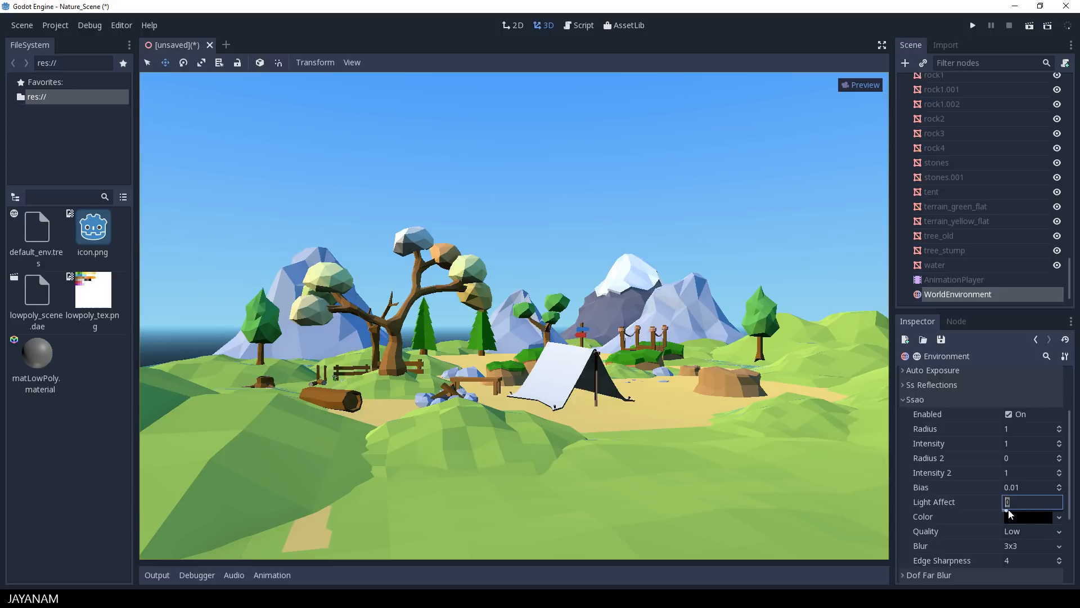
pyautogui.moveTo(1026, 501); pyautogui.dragTo(1040, 501)
pyautogui.write('.38')
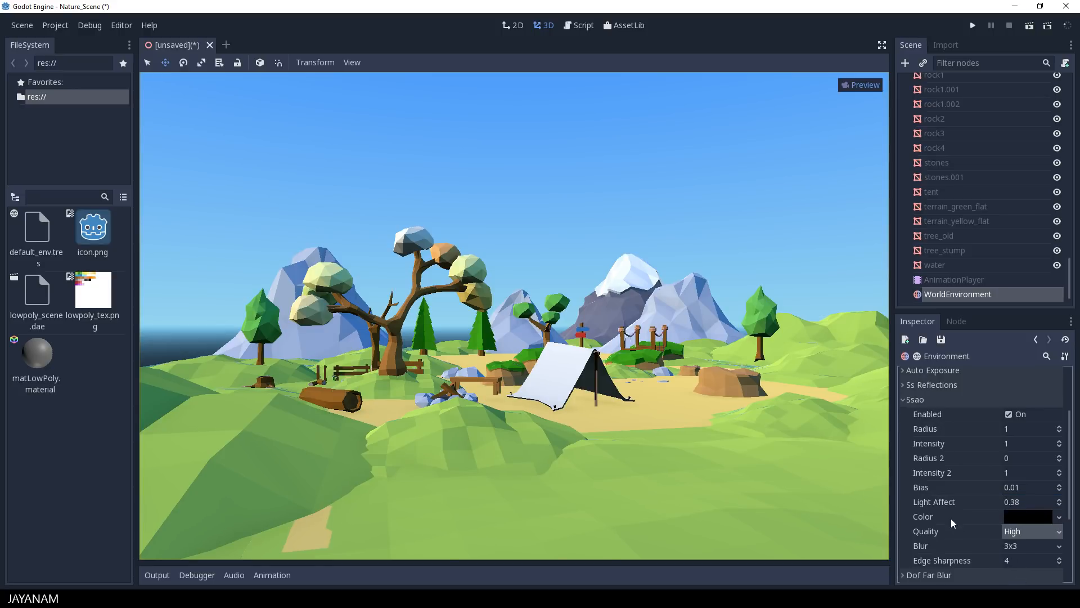
pyautogui.moveTo(1008, 549)
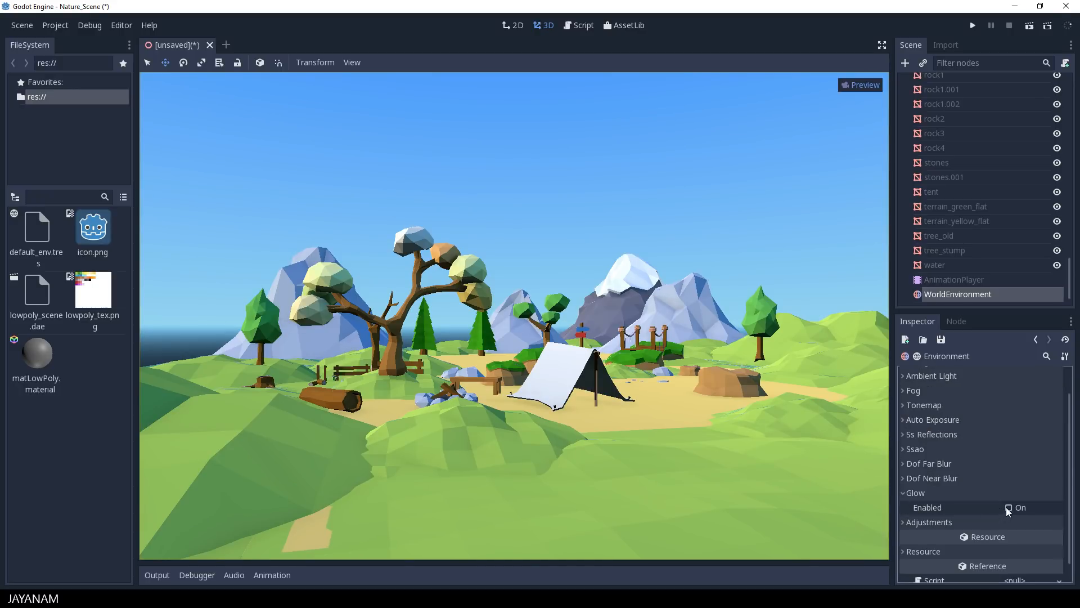
# - Enable Glow with intensity 0.44 and bloom 0.2, then collapse the environment sections
pyautogui.click(1008, 508)
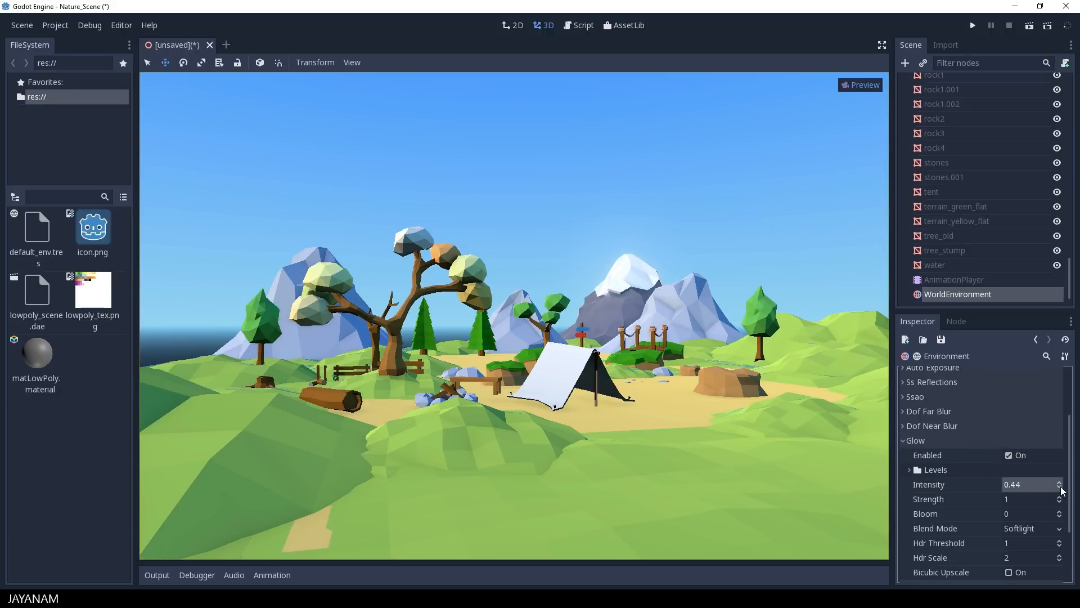
pyautogui.click(1058, 511)
pyautogui.write('.2')
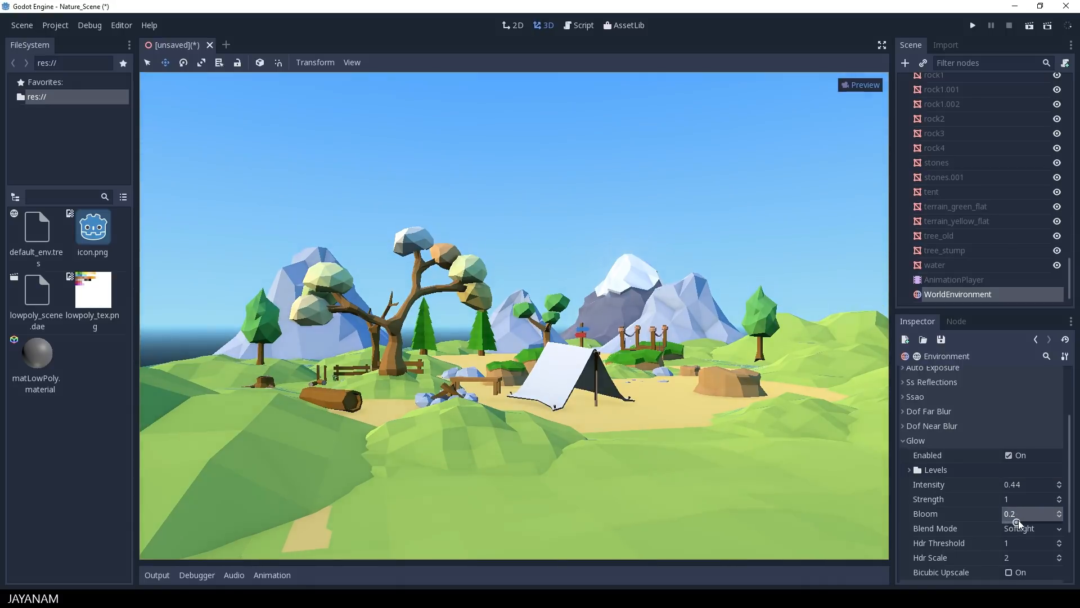
pyautogui.moveTo(1012, 513); pyautogui.dragTo(1026, 520)
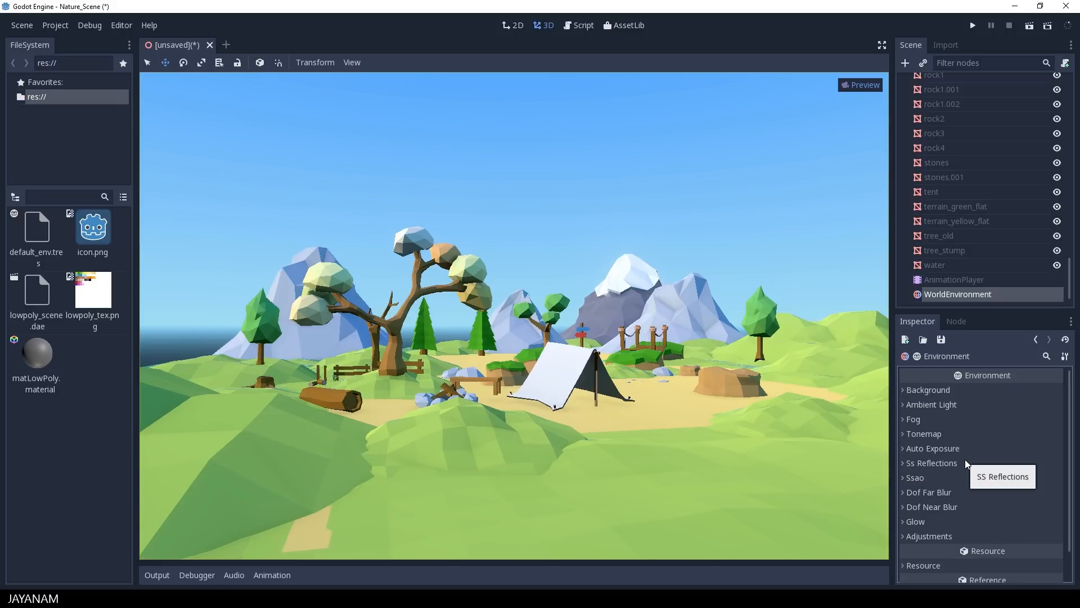
pyautogui.scroll(3)
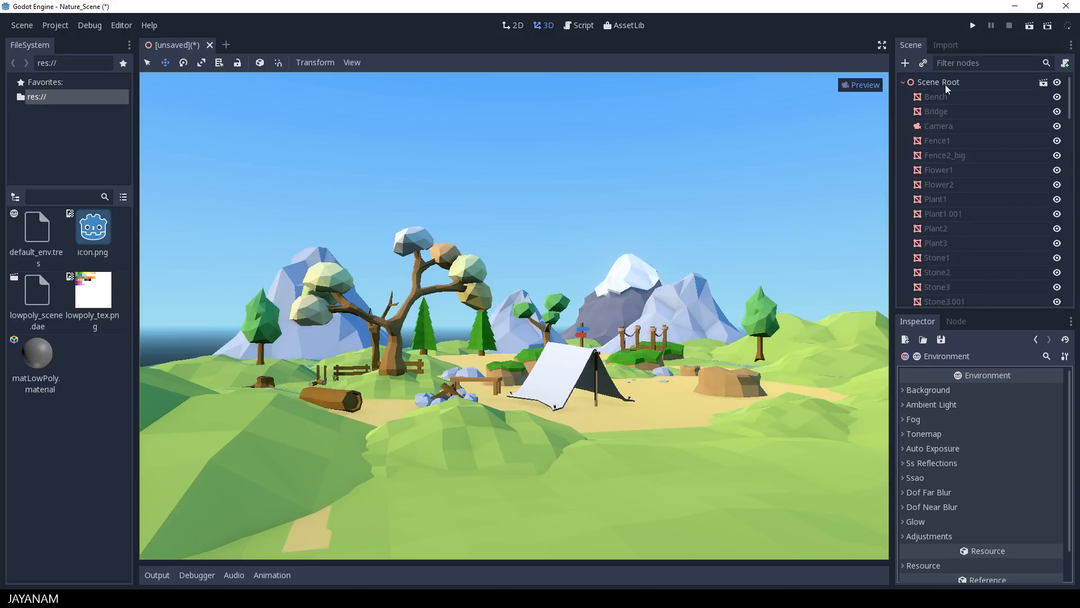
# - Add a GIProbe child node under the Scene Root via a 'gi' search
pyautogui.click(905, 62)
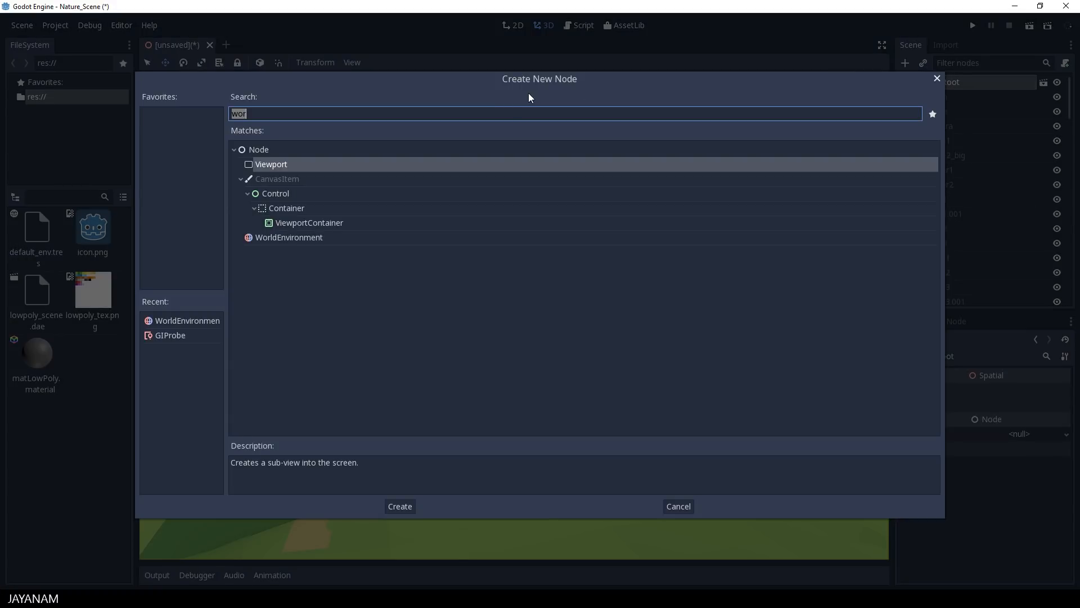
pyautogui.write('gi')
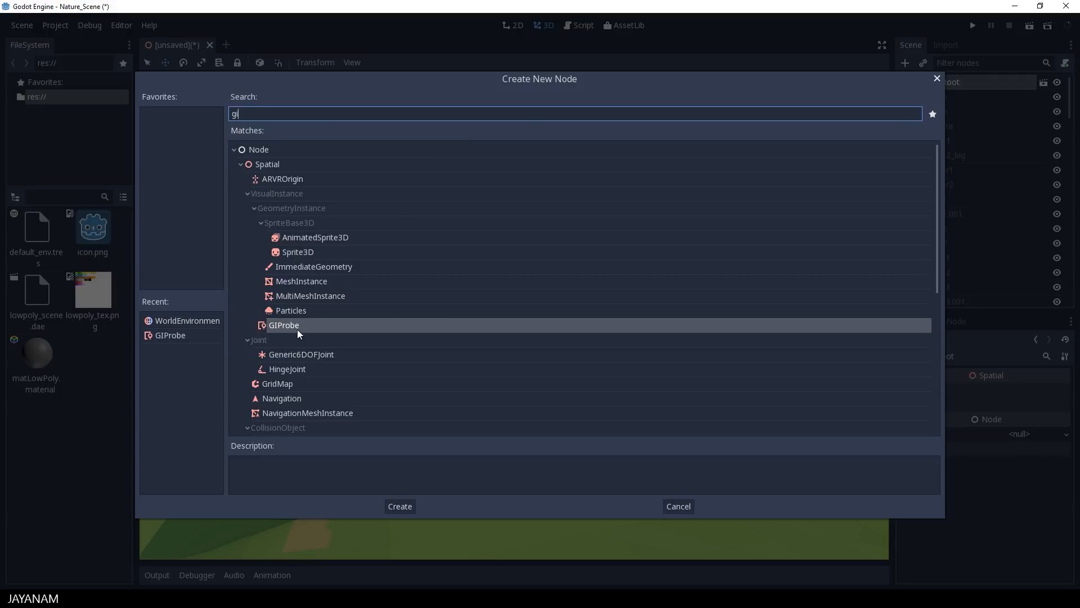
pyautogui.click(400, 505)
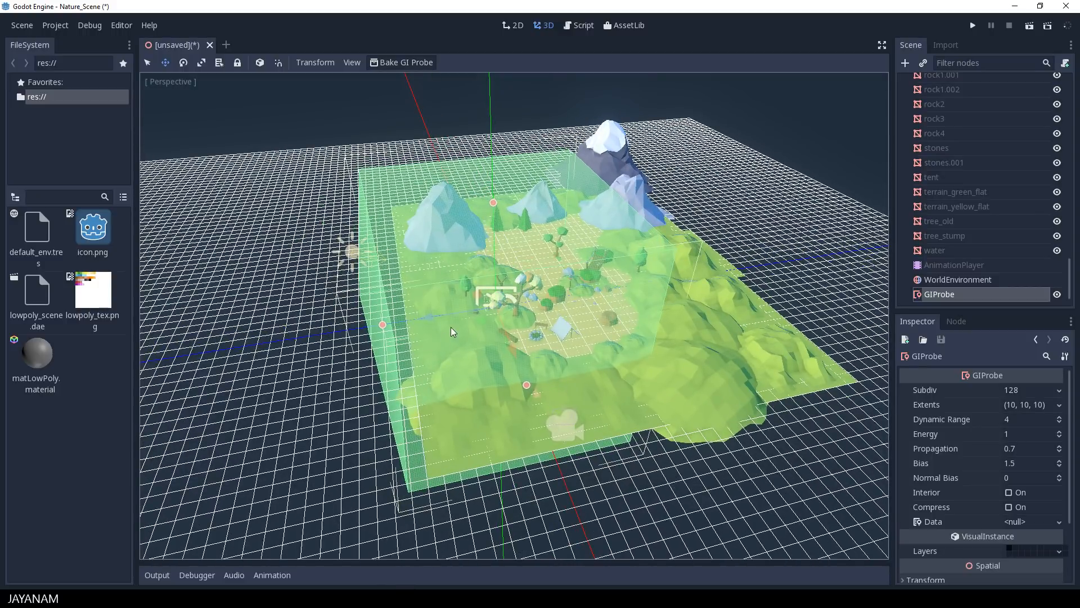
# - Drag the GIProbe's extent handles so its bounds enclose the island terrain
pyautogui.moveTo(451, 332); pyautogui.dragTo(534, 311)
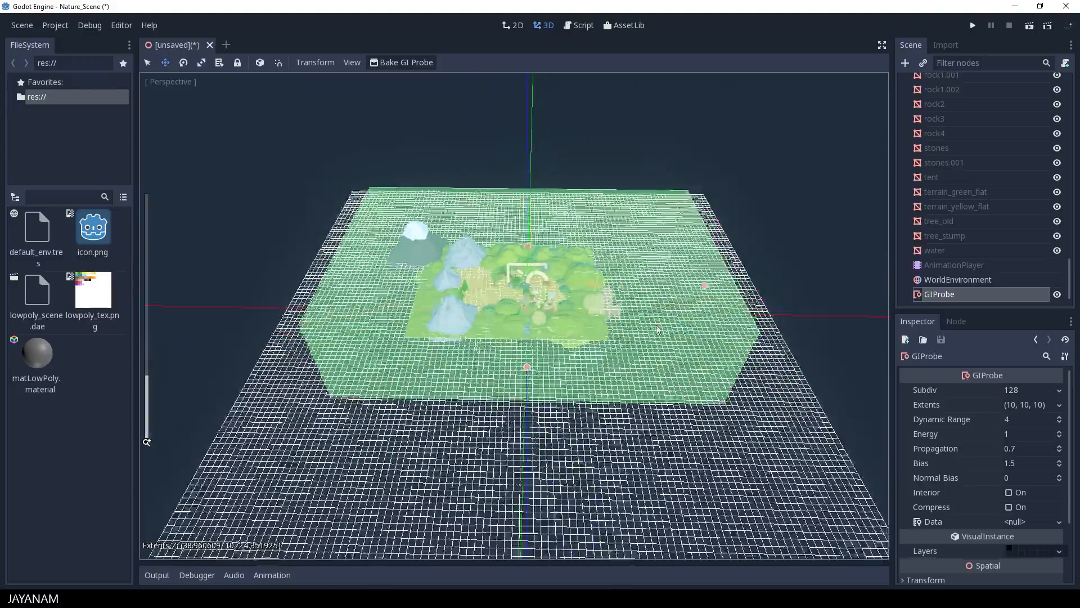
pyautogui.moveTo(654, 331); pyautogui.dragTo(574, 294)
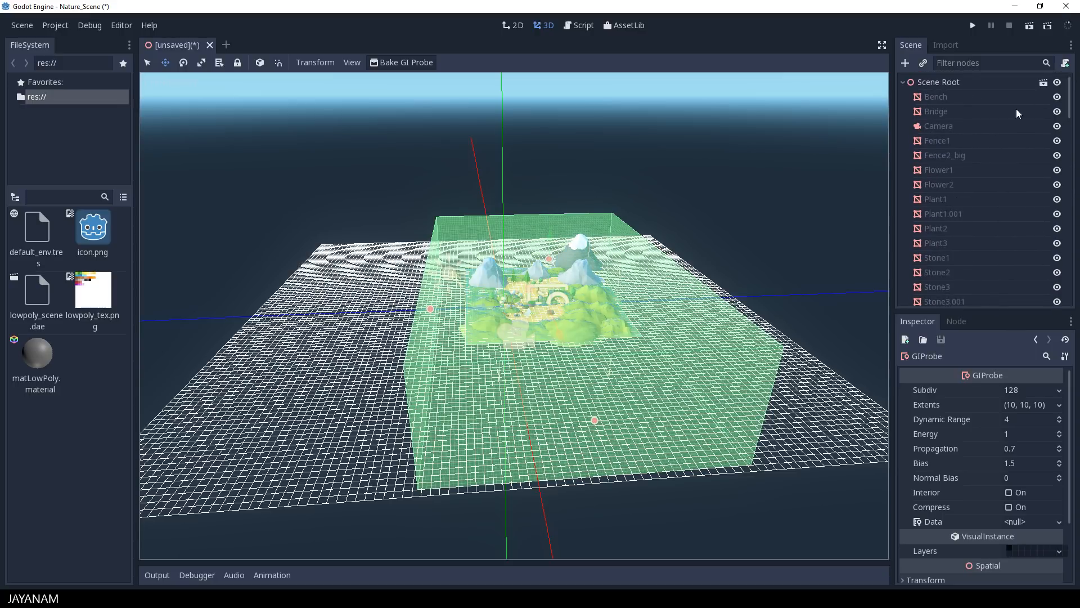
# - Select the Camera node and preview the island scene through it
pyautogui.click(938, 126)
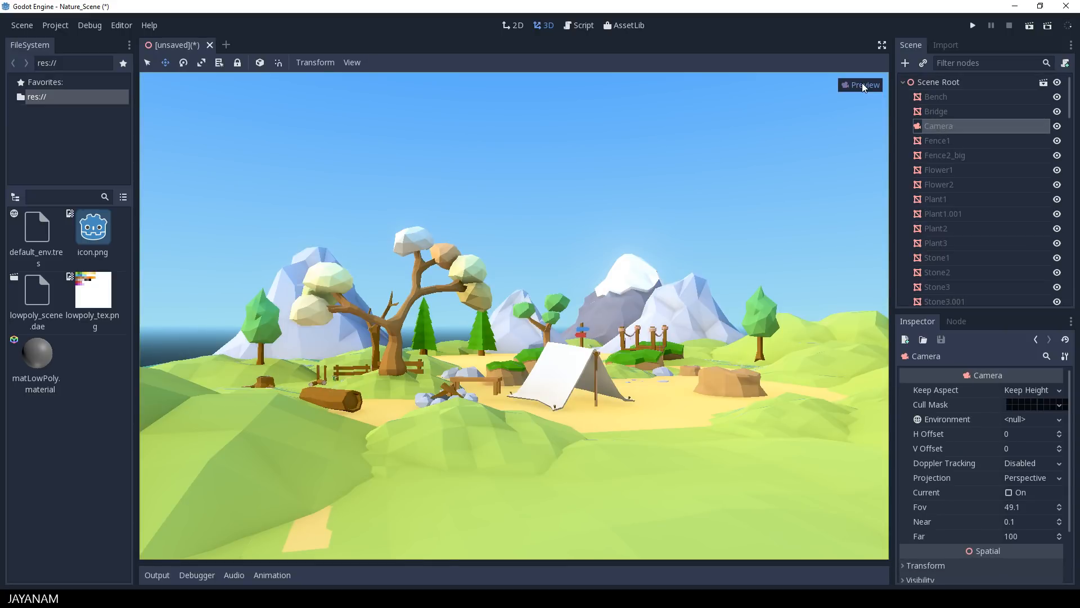
pyautogui.moveTo(877, 148)
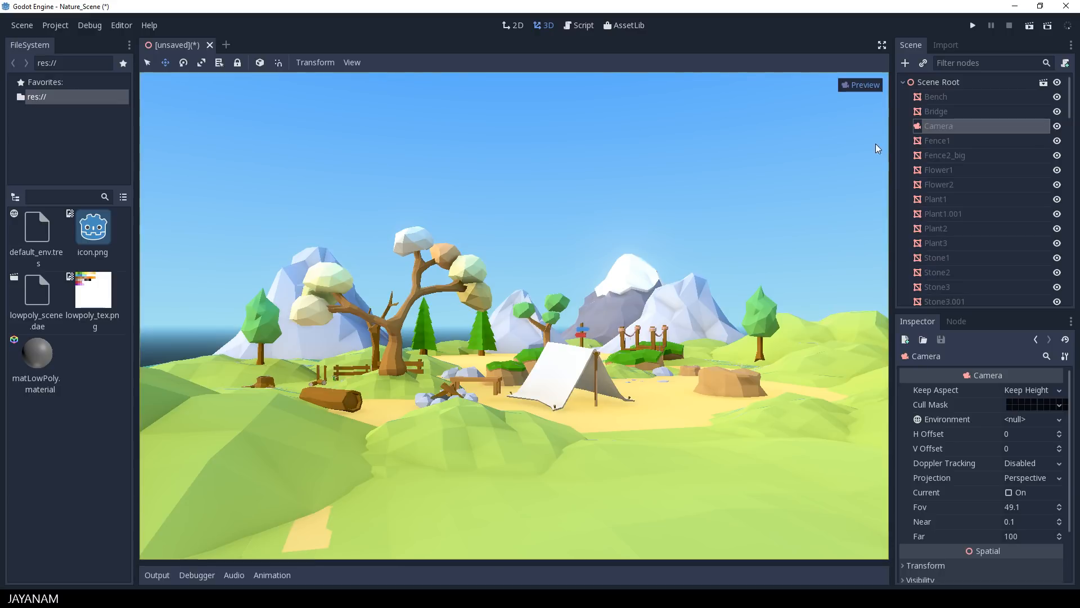
pyautogui.scroll(-3)
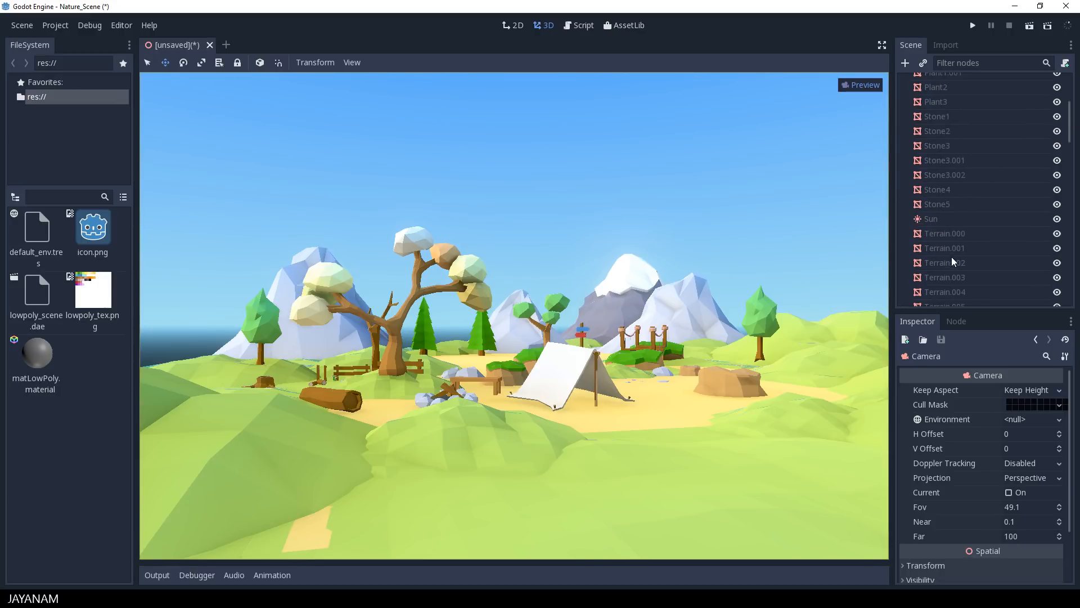
# - Enable shadows on the Sun directional light
pyautogui.click(931, 219)
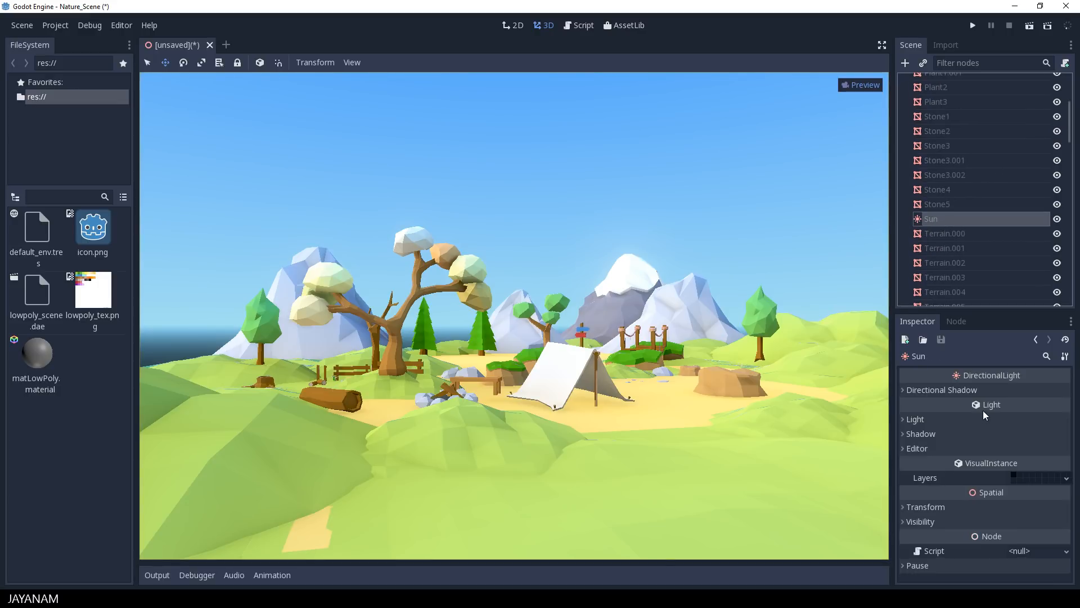
pyautogui.click(921, 433)
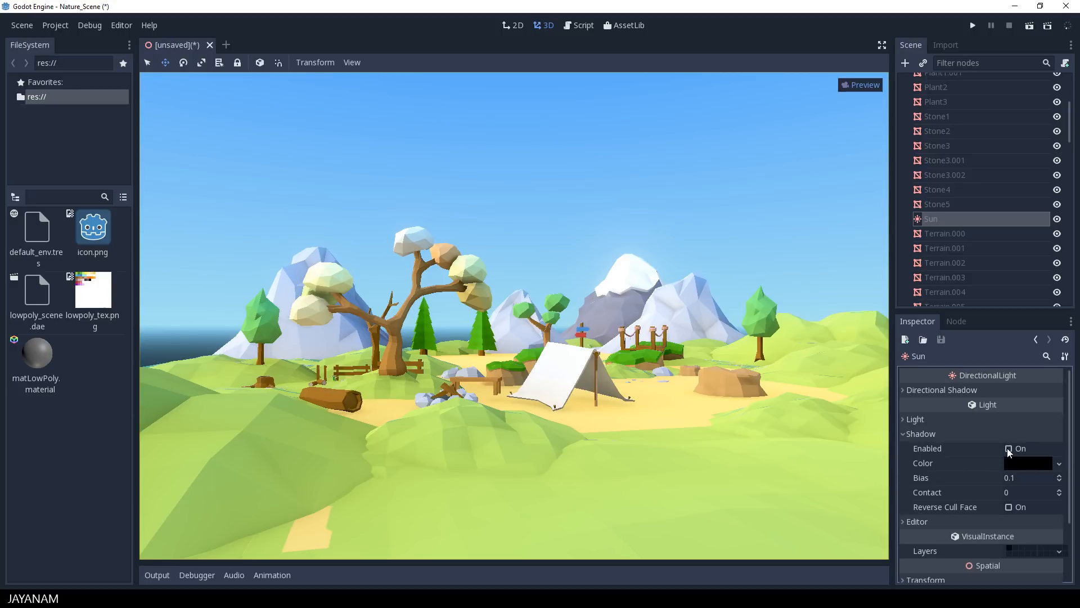
pyautogui.click(1010, 449)
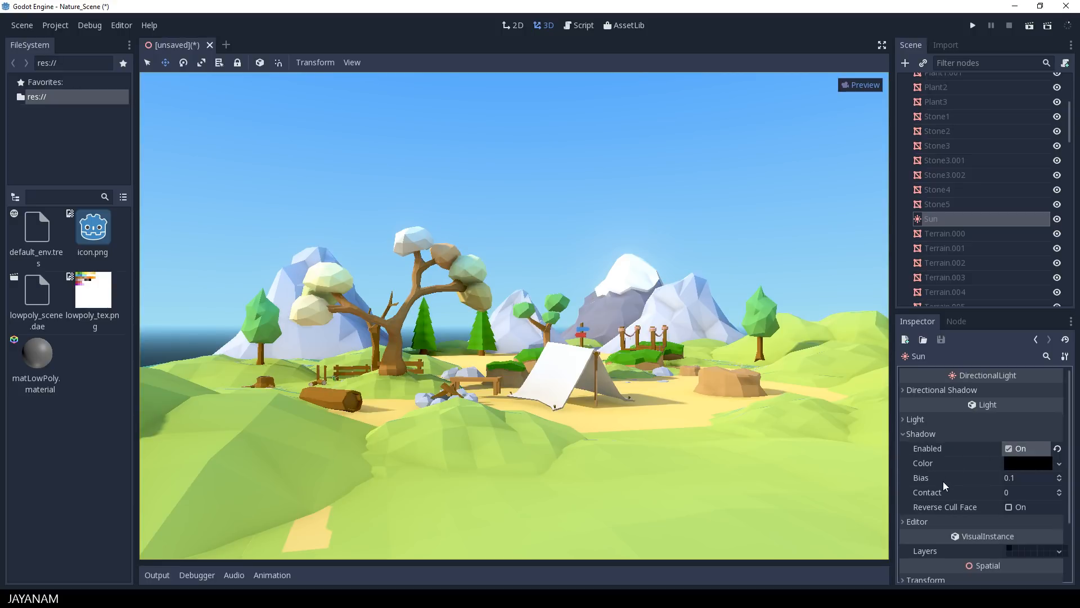
pyautogui.moveTo(820, 496)
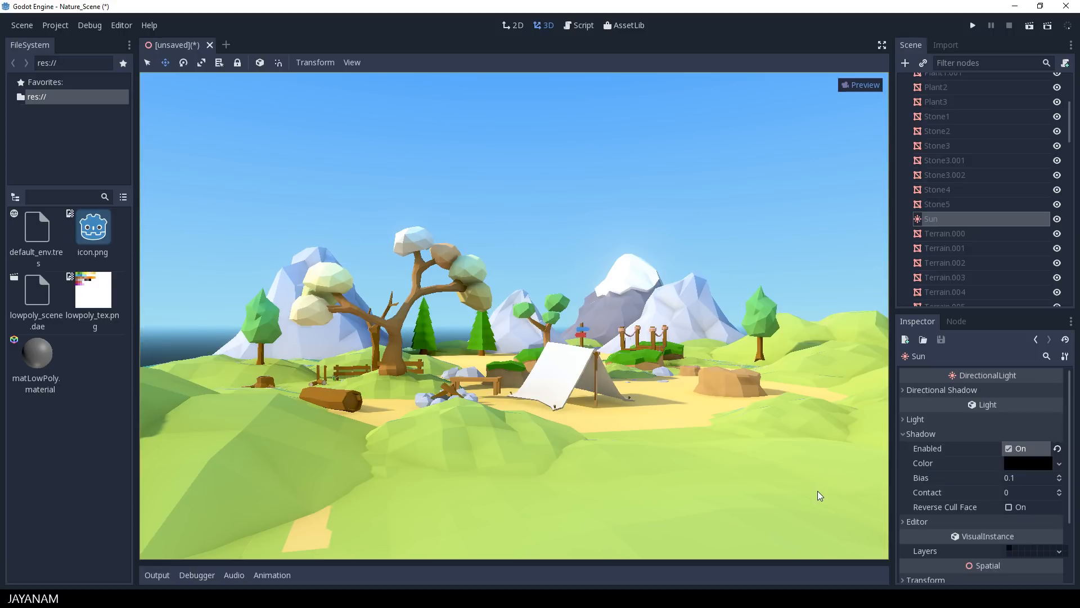
pyautogui.moveTo(668, 413)
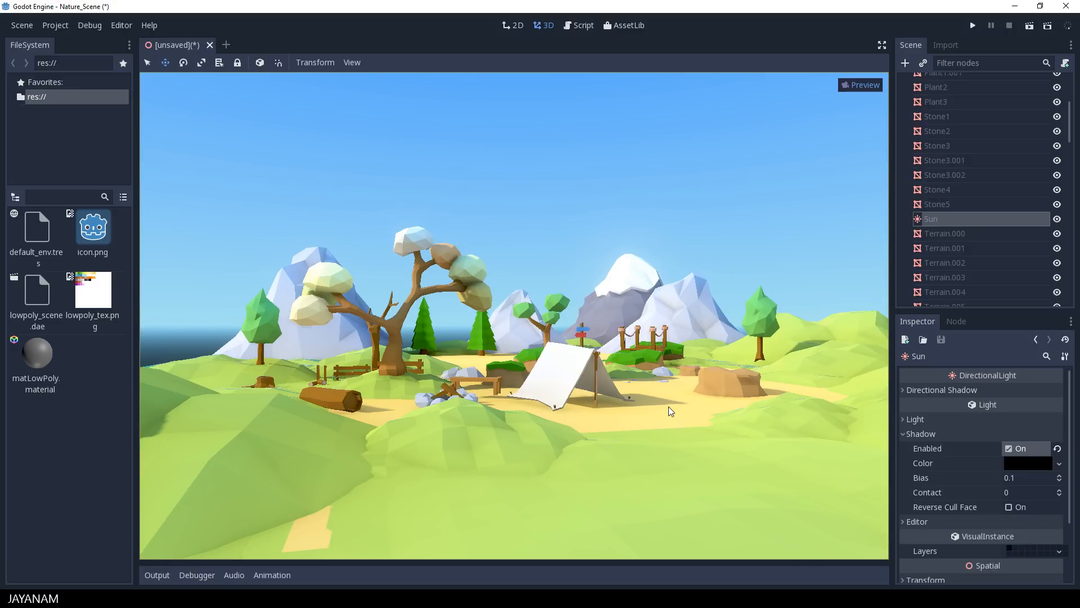